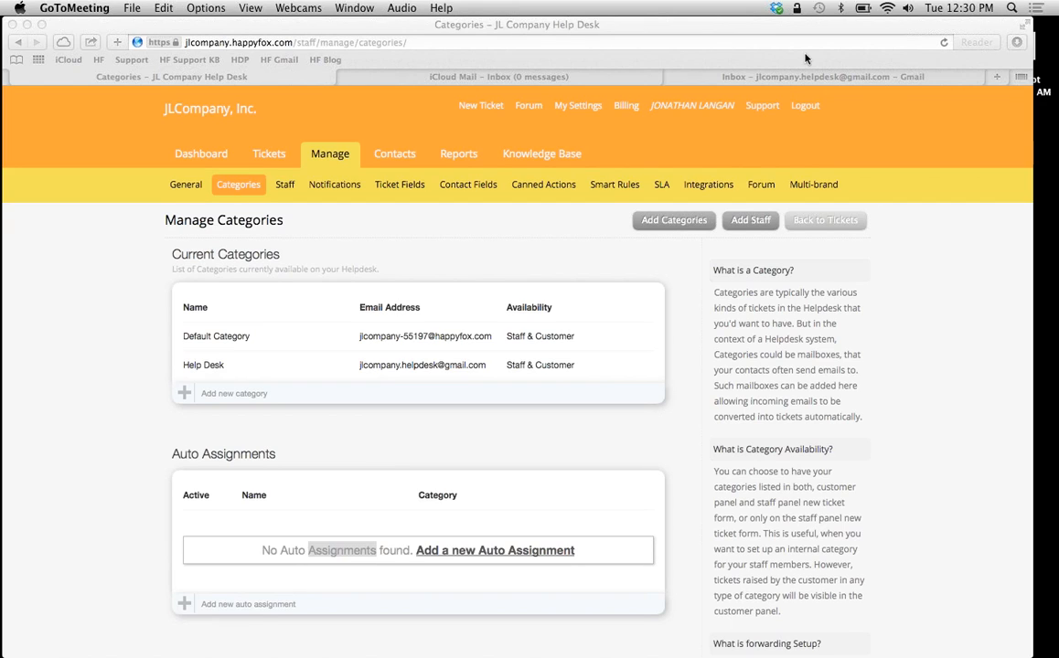
mouse_move(336, 151)
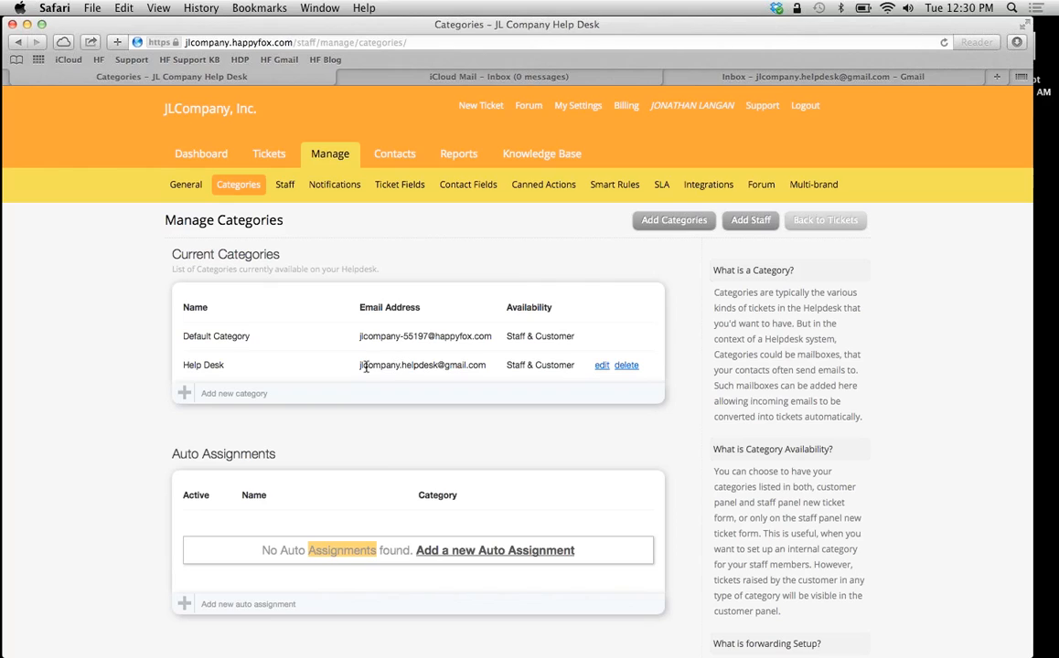
Fill a new category form with name 'App Support' and ticket prefix 'AS'.
double_click(421, 365)
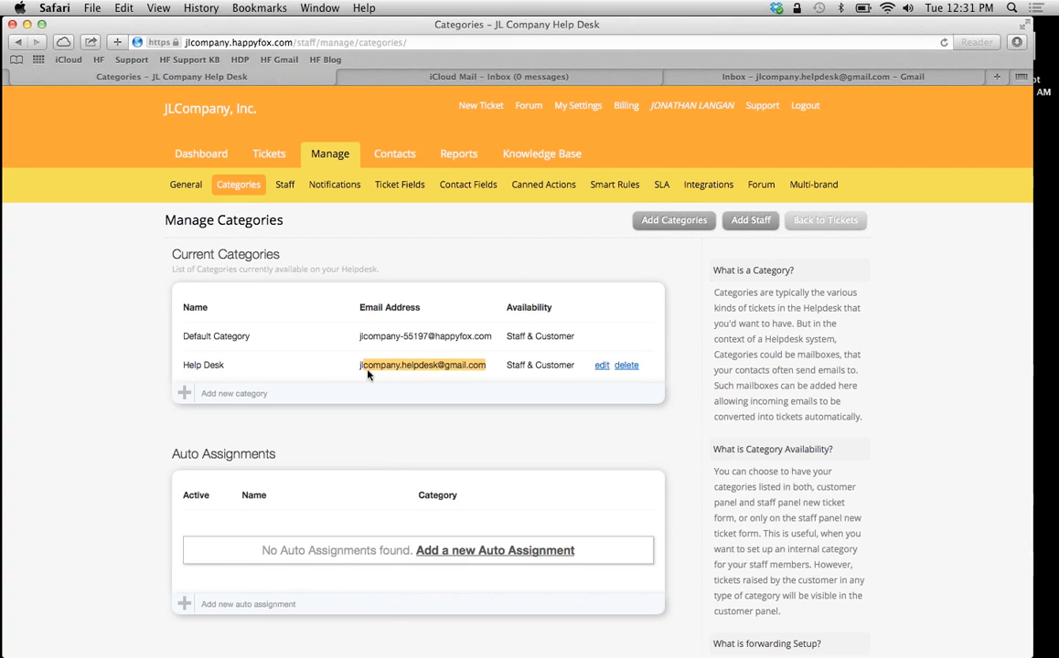
mouse_move(385, 366)
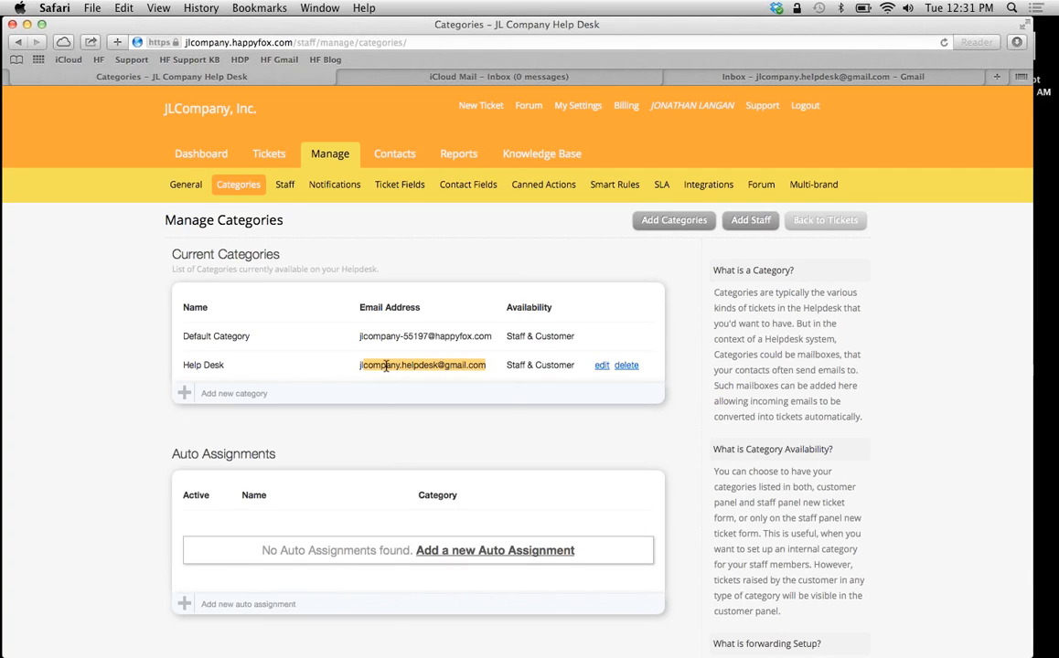
mouse_move(423, 365)
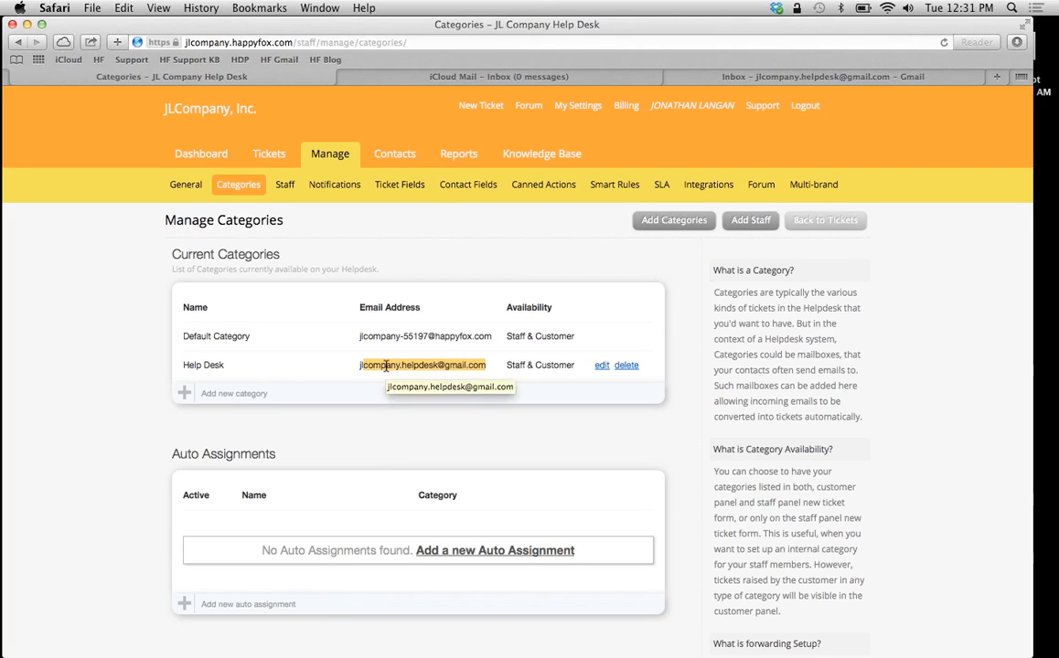
mouse_move(160, 373)
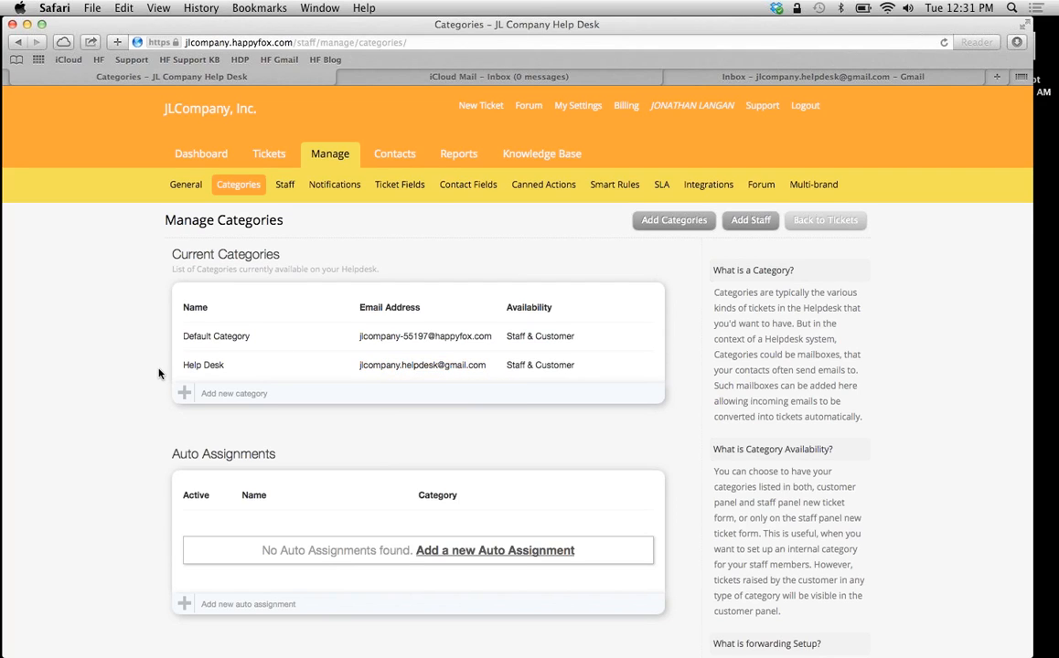
mouse_move(154, 401)
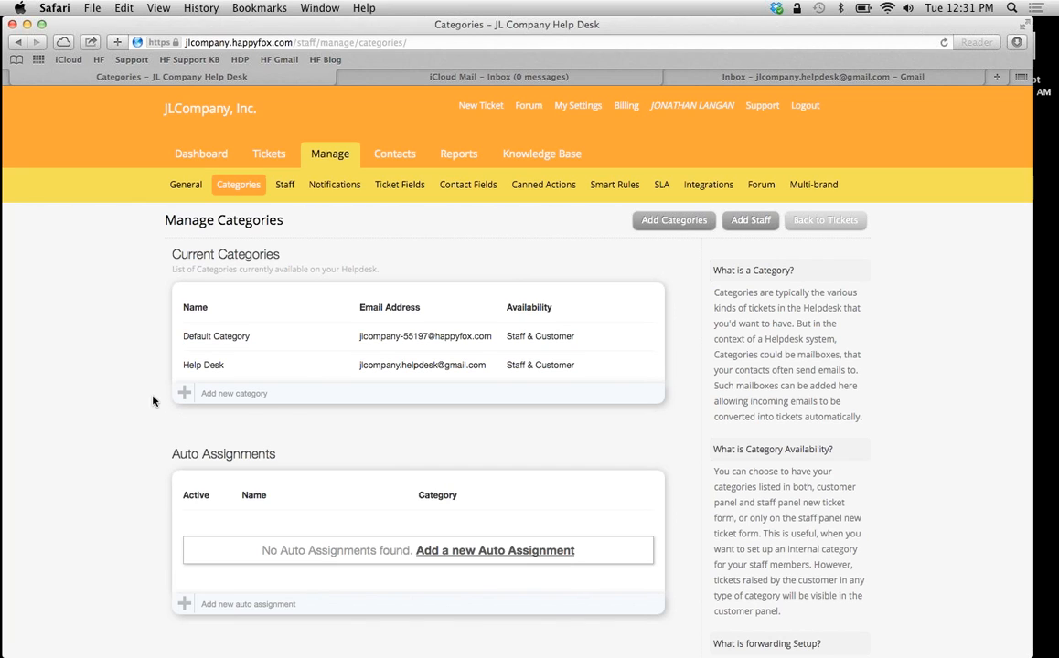
left_click(233, 394)
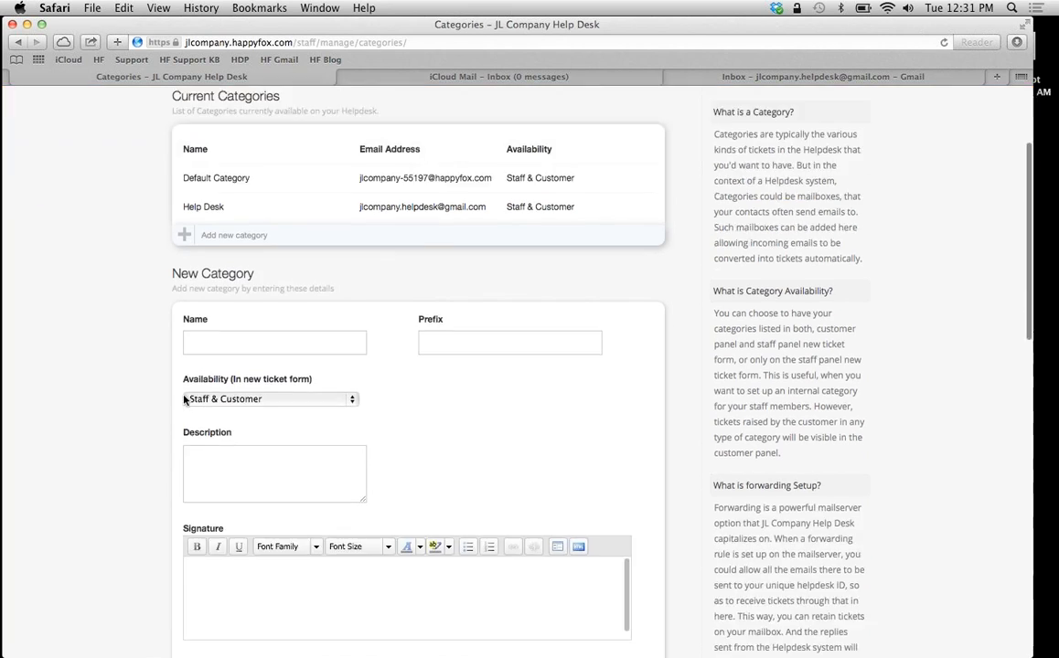
scroll("down", 3)
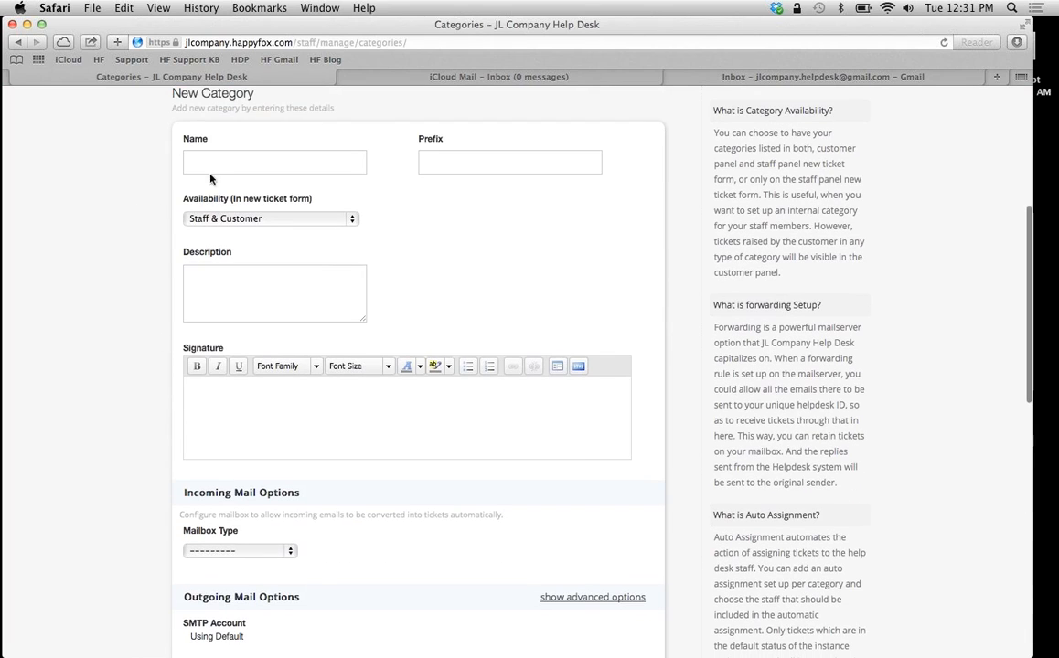
left_click(275, 162)
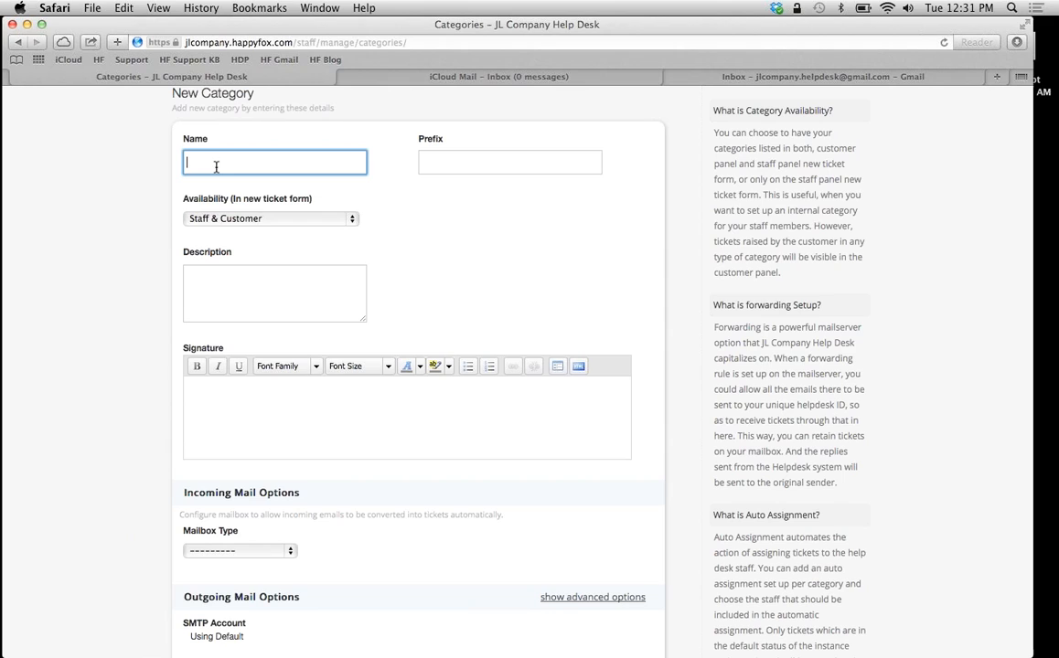
type("App")
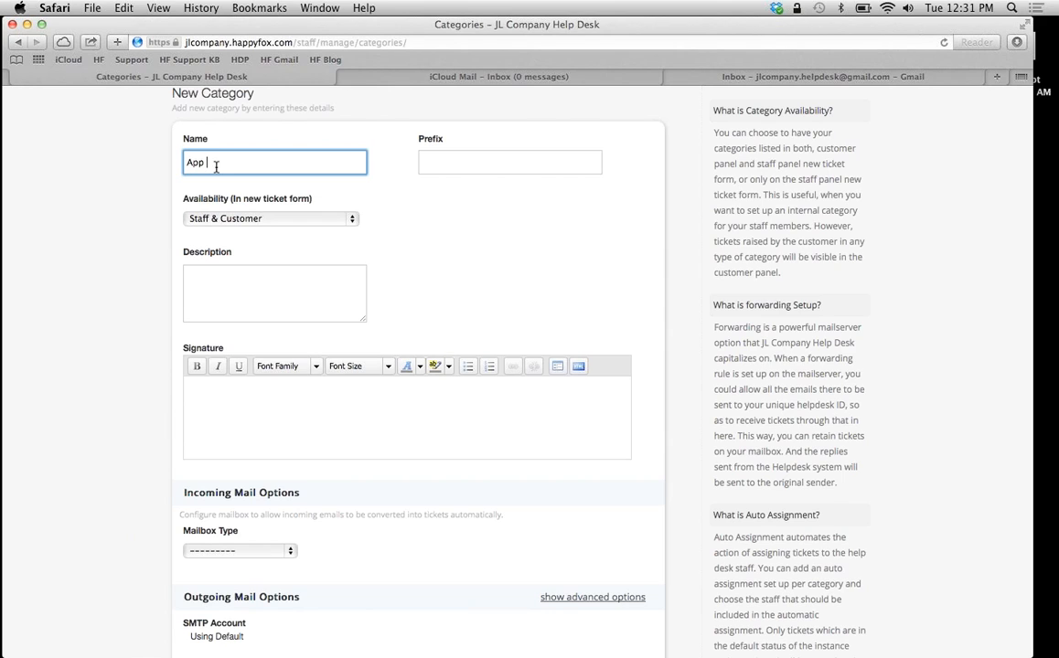
type("Support")
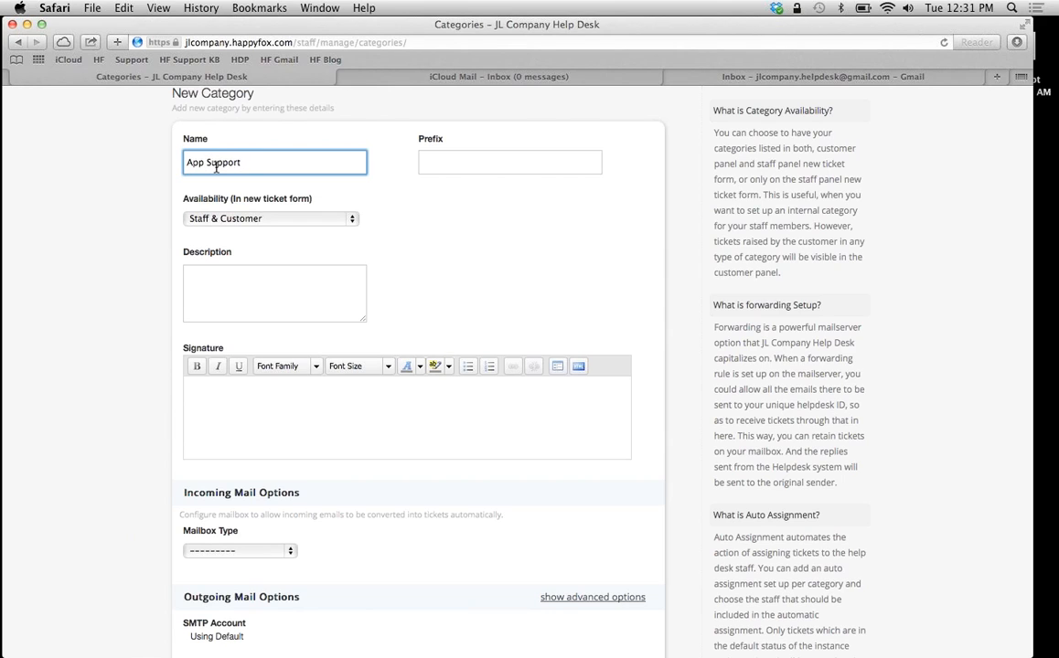
left_click(509, 162)
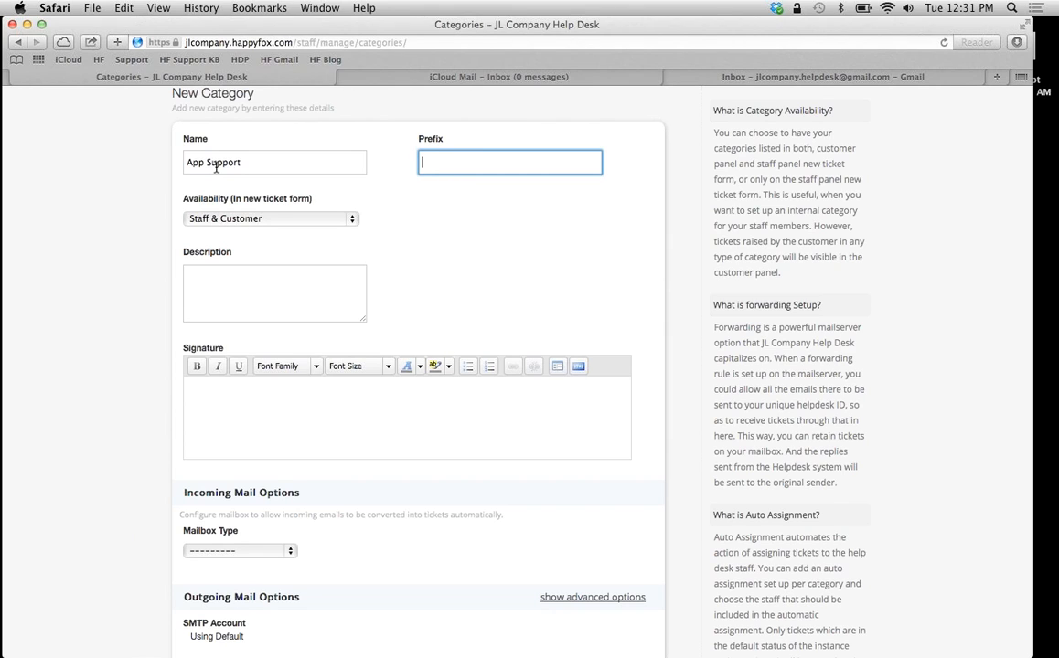
type("AS")
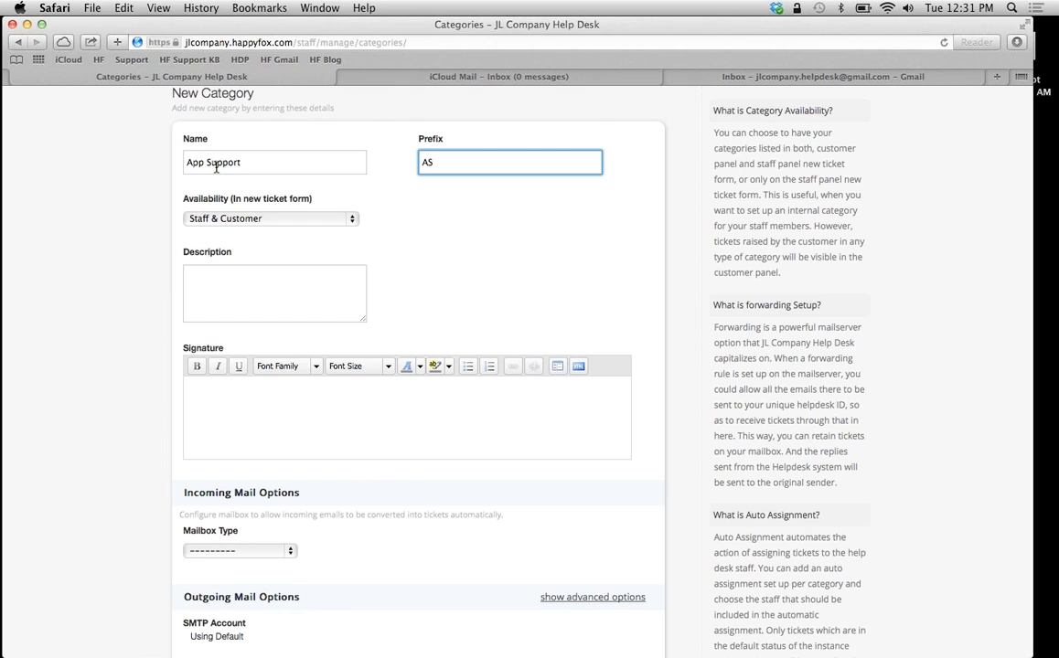
scroll("down", 3)
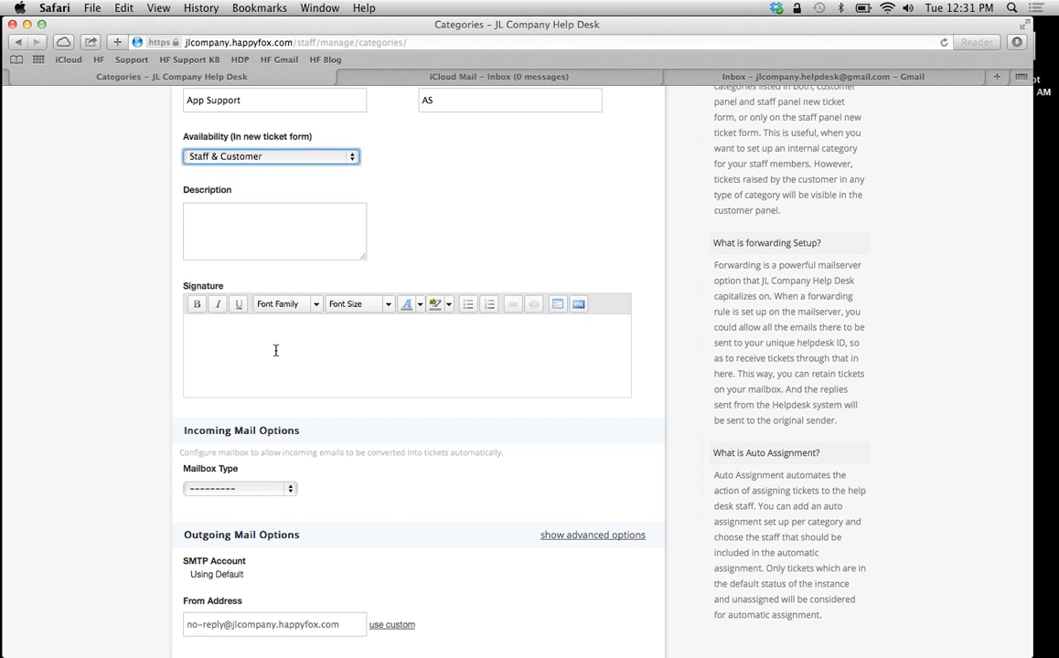
Set the App Support category's Mailbox Type to 'No Incoming Mailbox'.
scroll("down", 3)
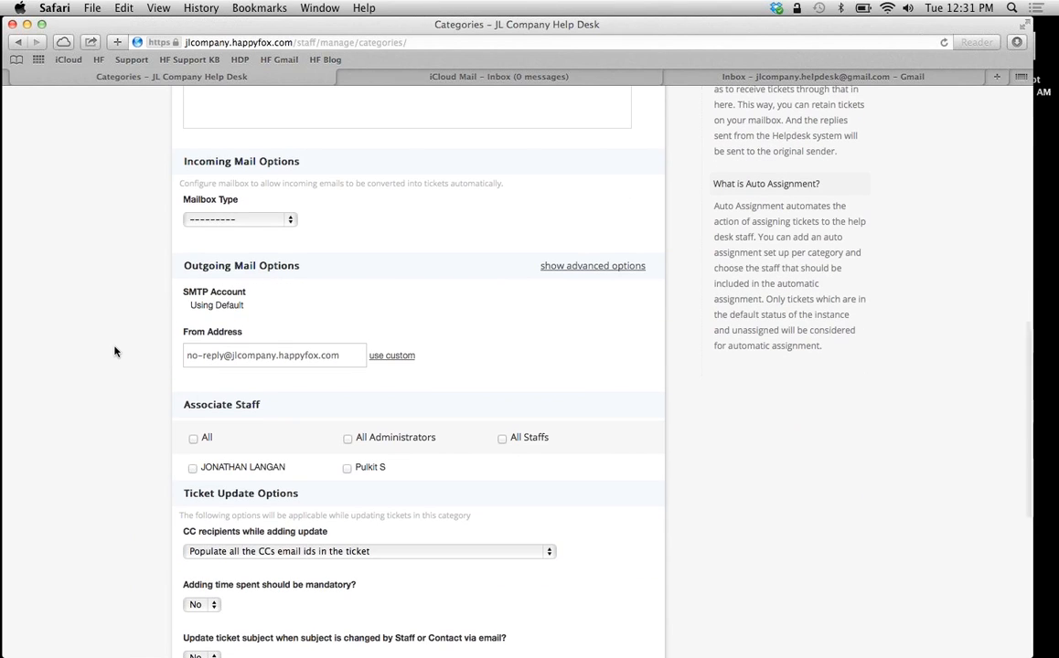
mouse_move(111, 255)
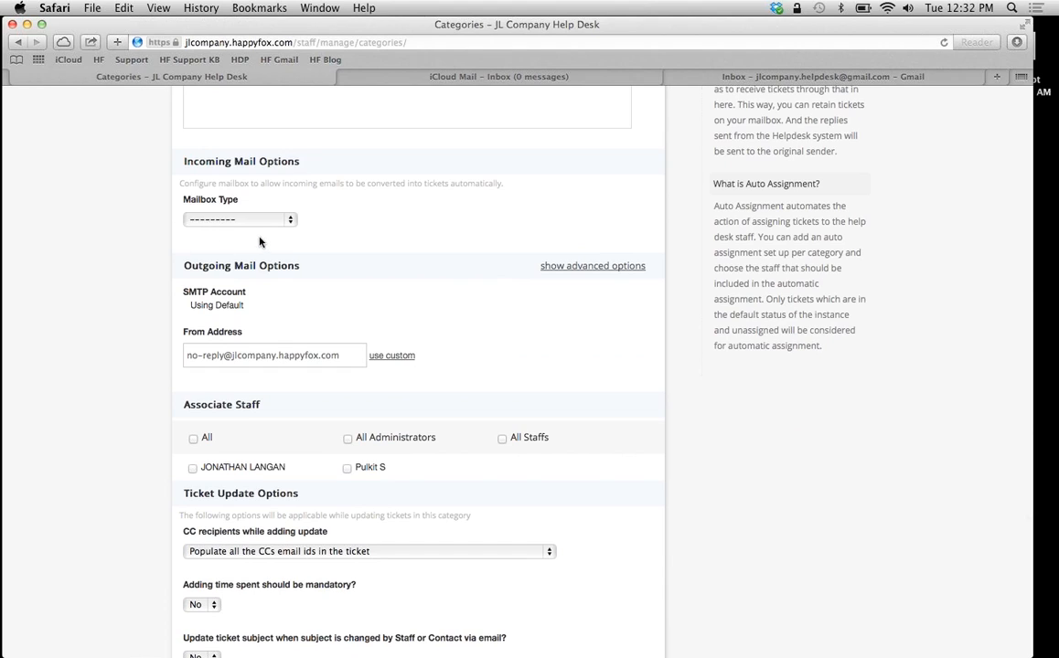
left_click(240, 220)
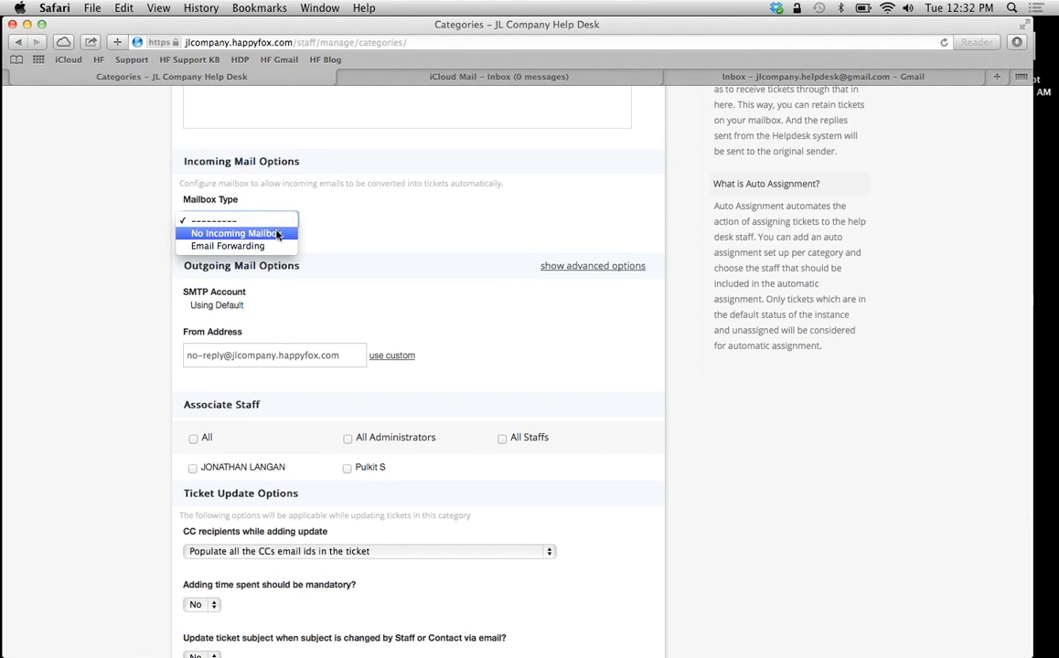
left_click(233, 234)
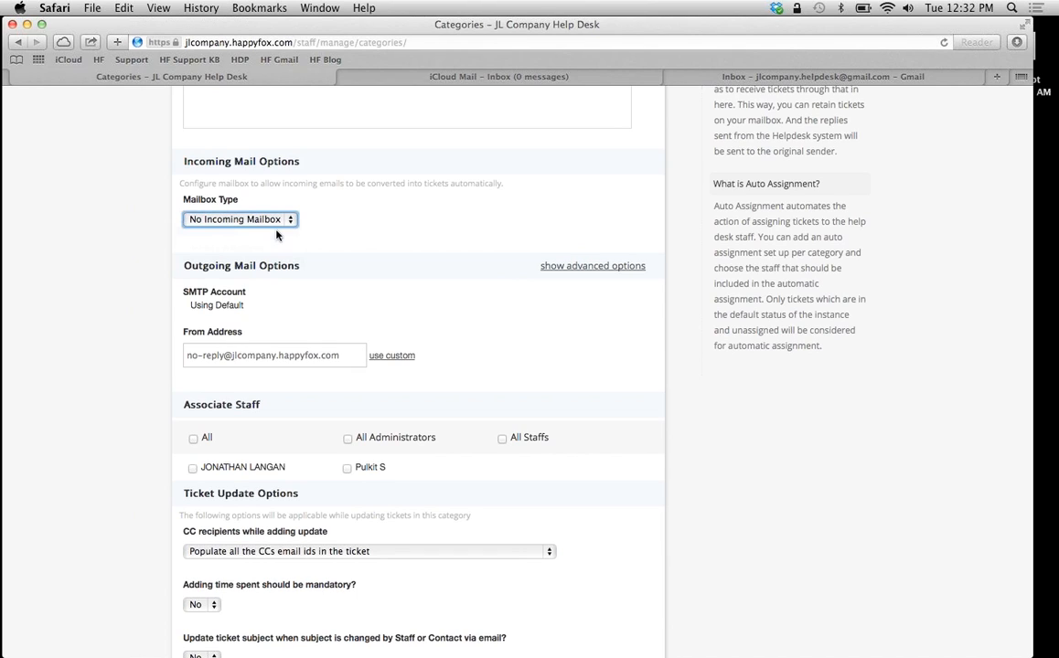
mouse_move(192, 279)
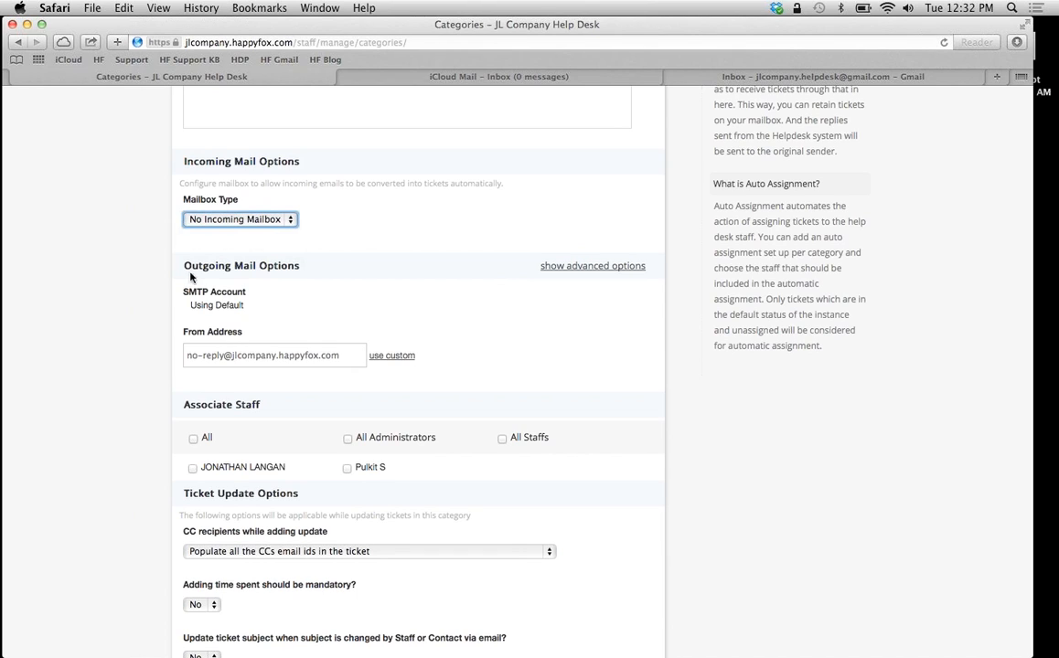
mouse_move(223, 280)
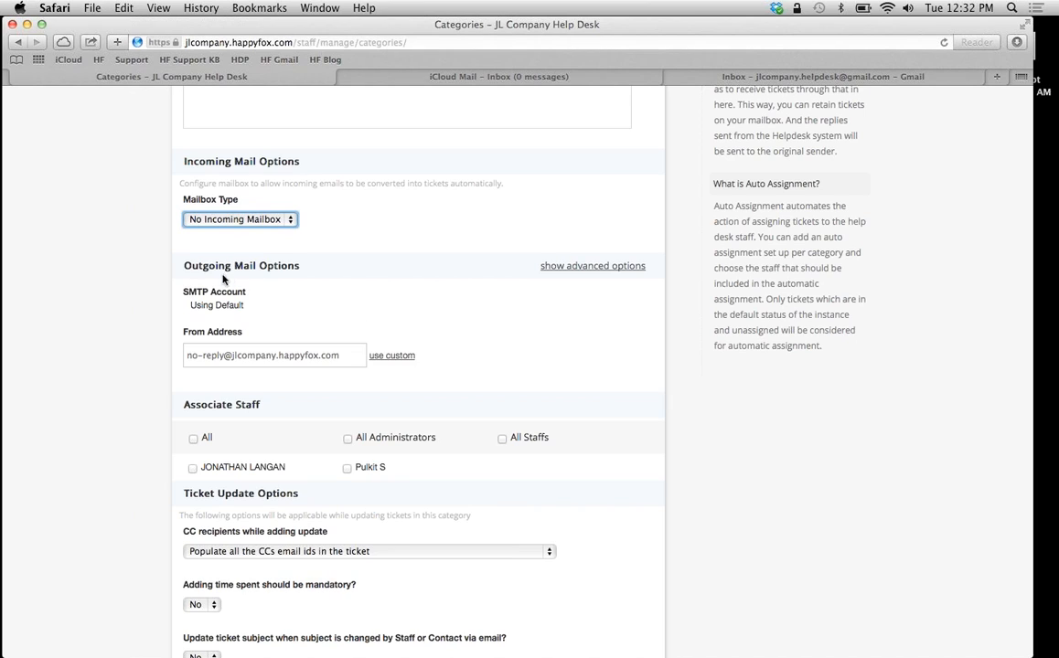
mouse_move(239, 290)
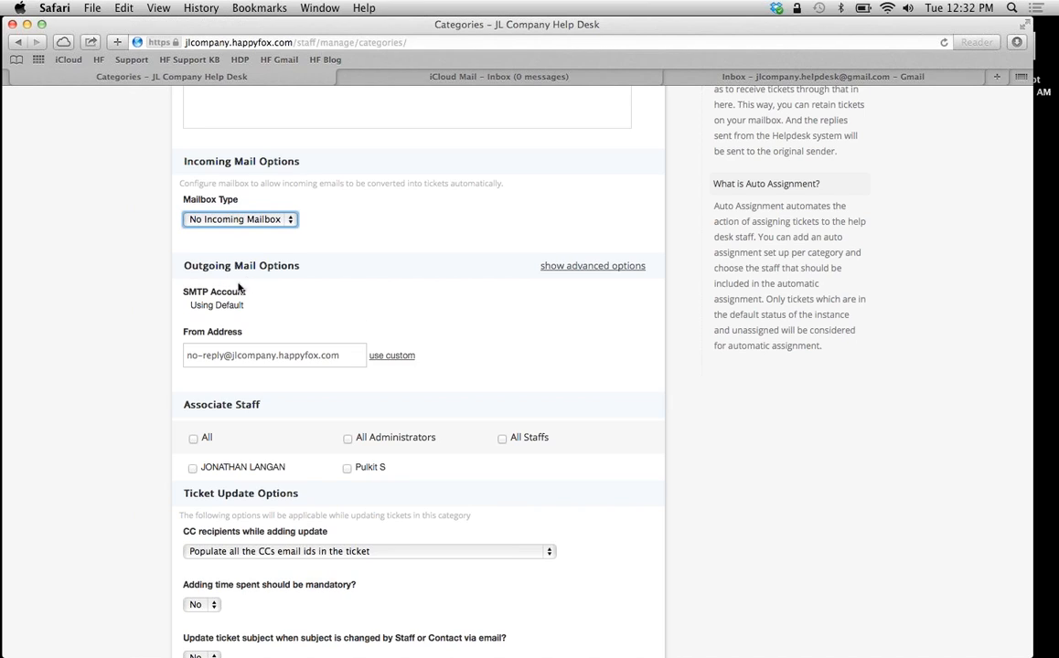
mouse_move(430, 312)
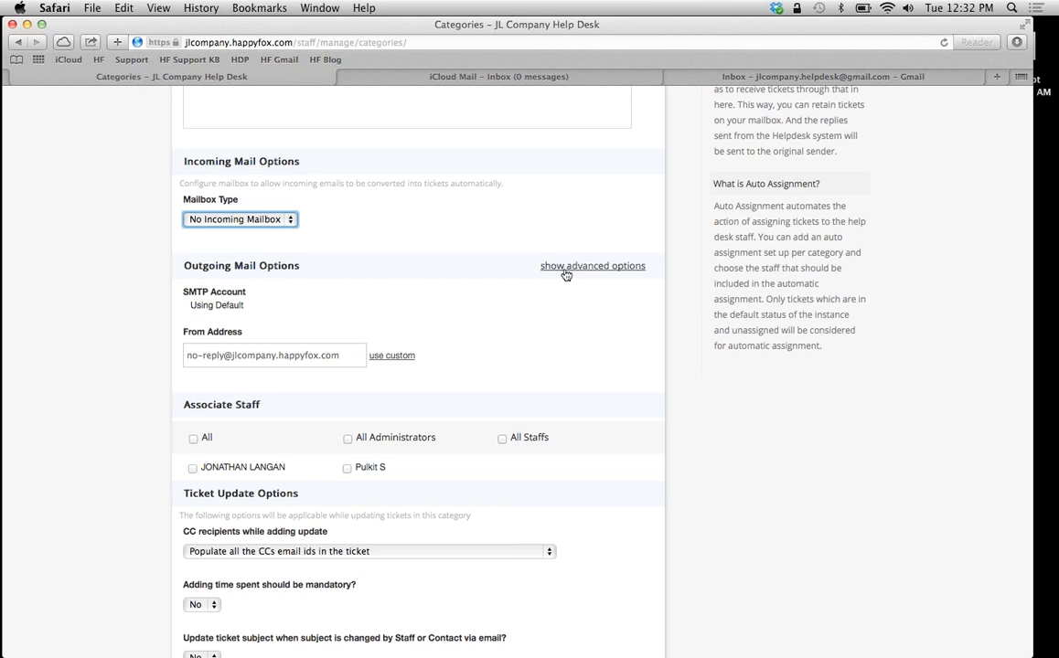
Enable advanced outgoing options and select the 'Category Help Desk - SMTP' account.
left_click(592, 266)
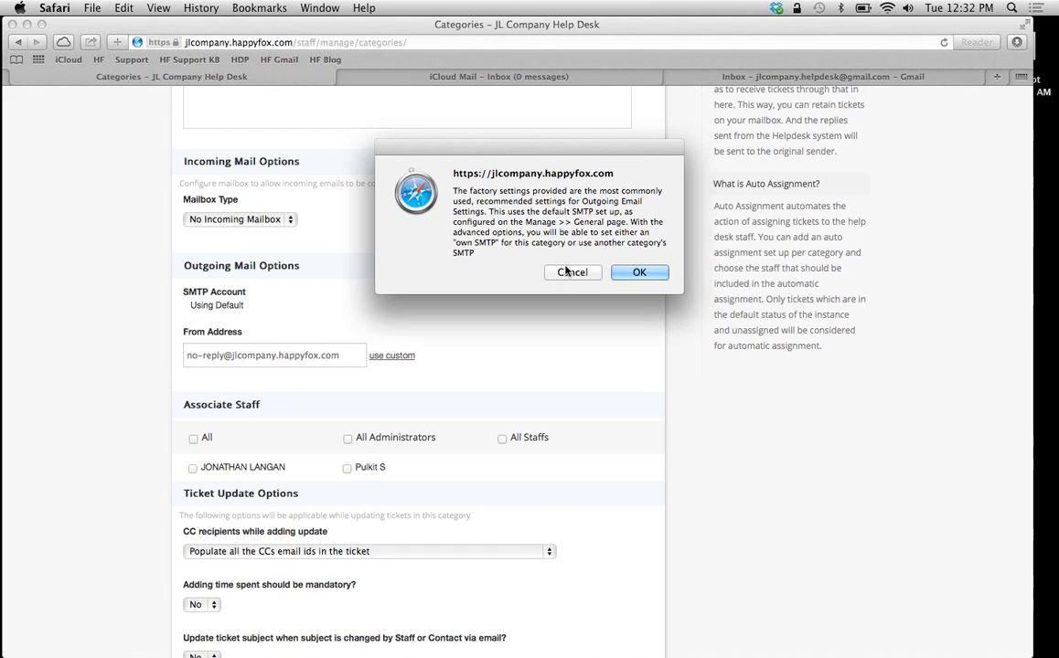
left_click(639, 271)
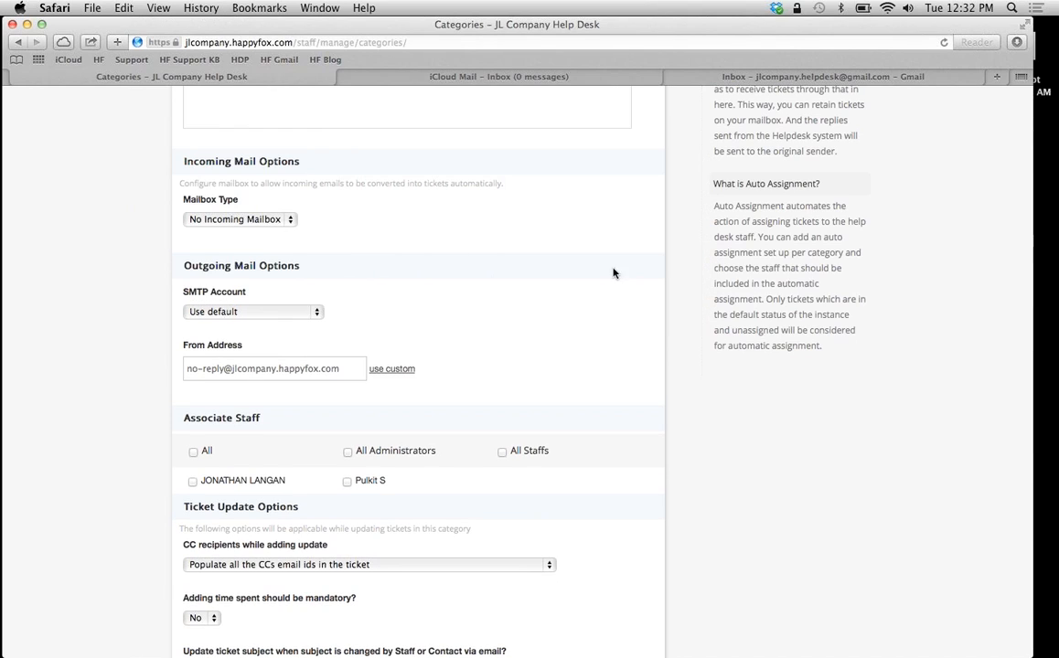
mouse_move(315, 318)
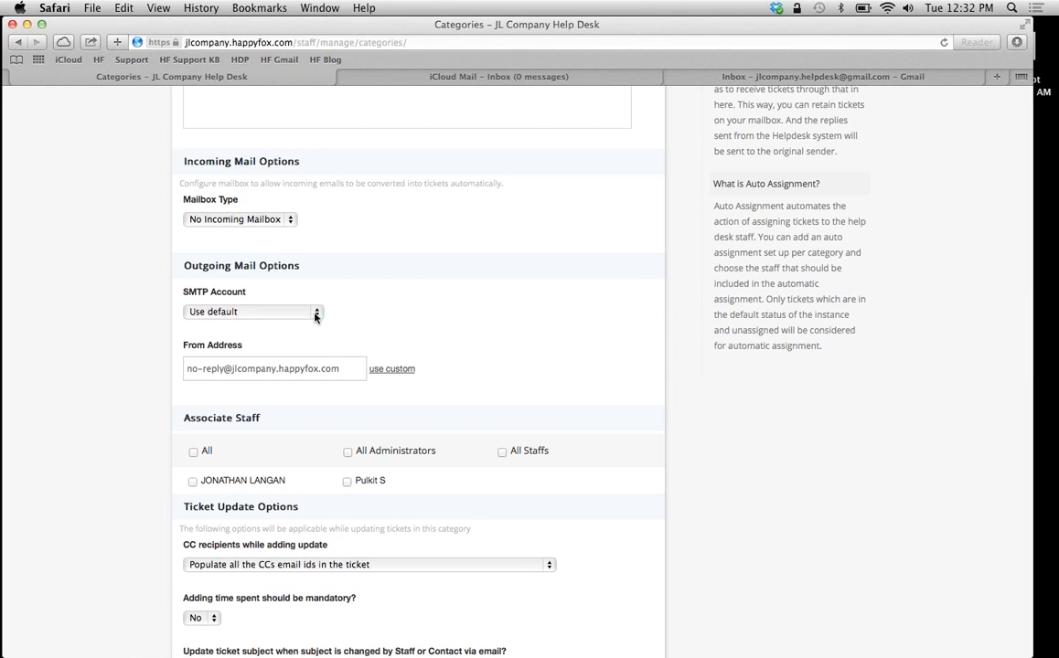
left_click(251, 312)
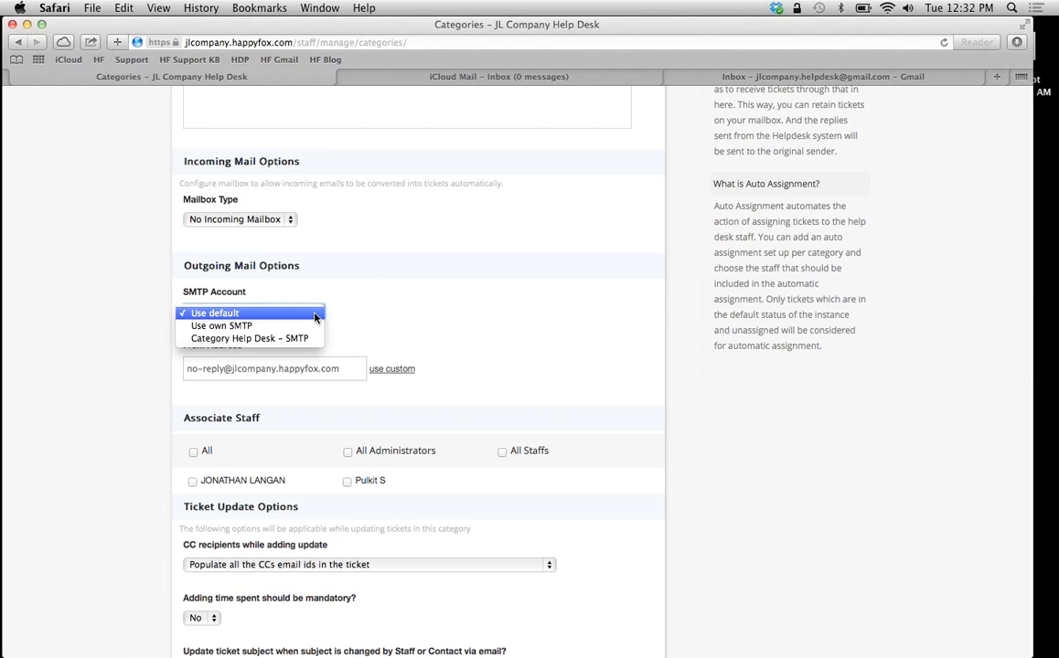
mouse_move(249, 338)
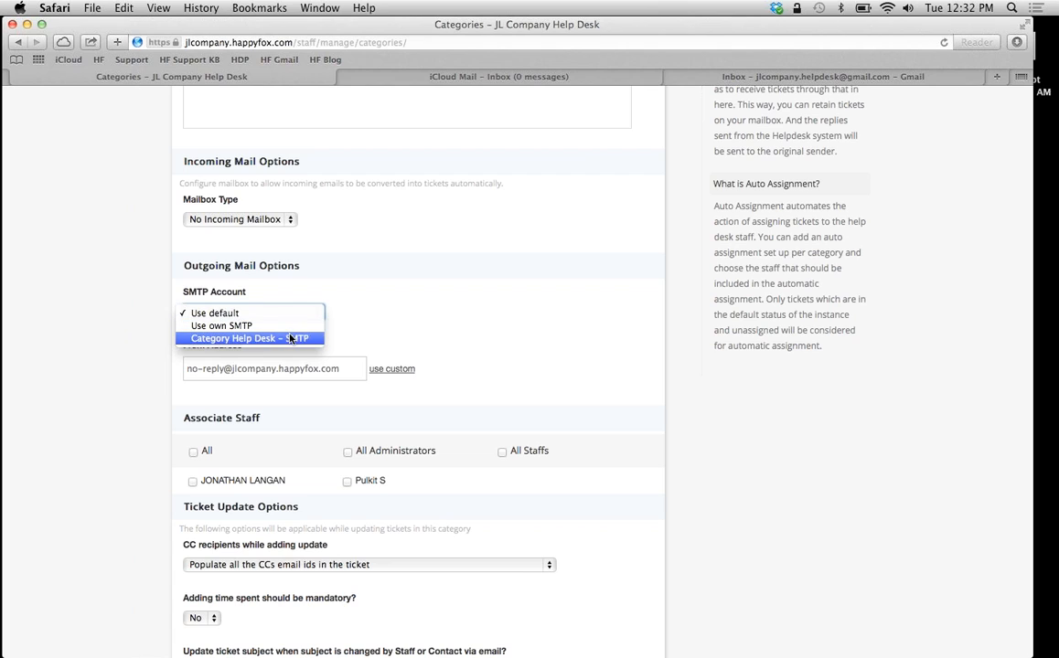
mouse_move(237, 346)
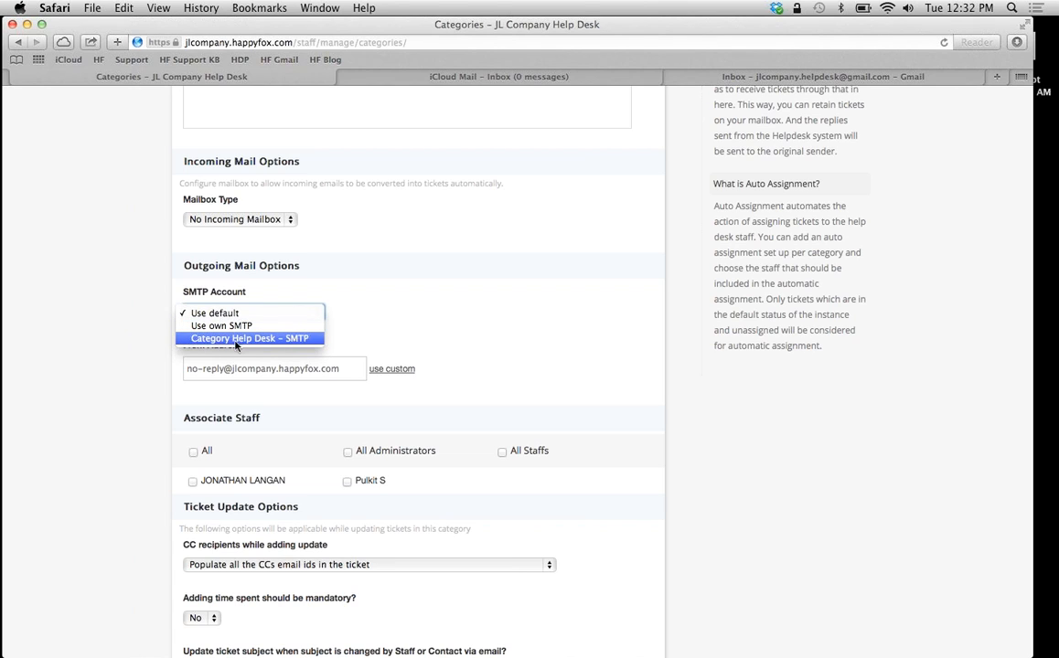
mouse_move(288, 347)
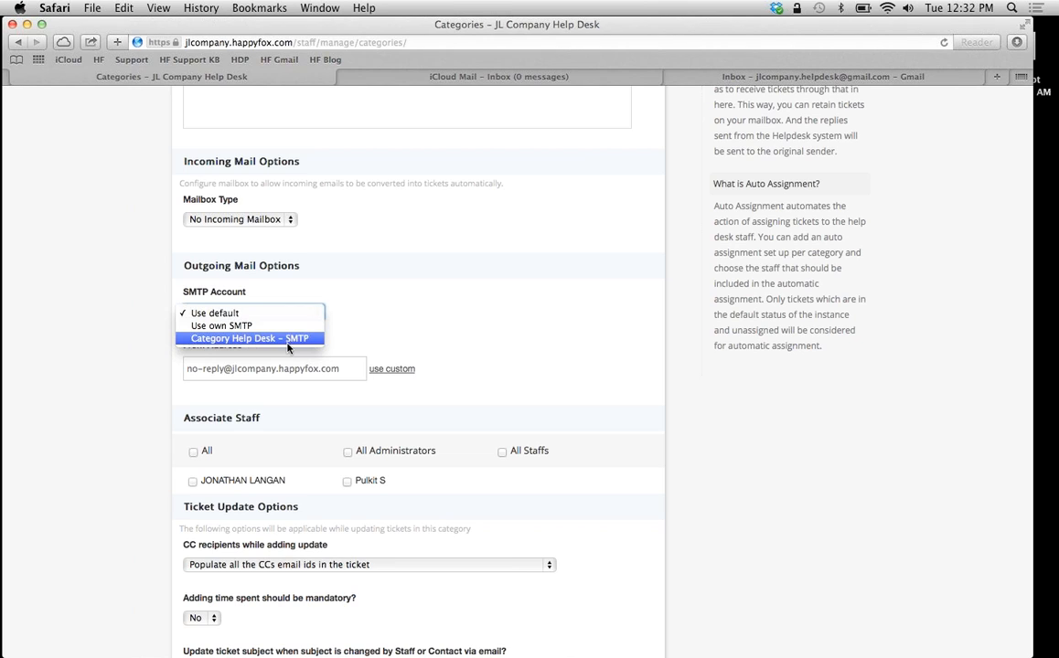
left_click(250, 339)
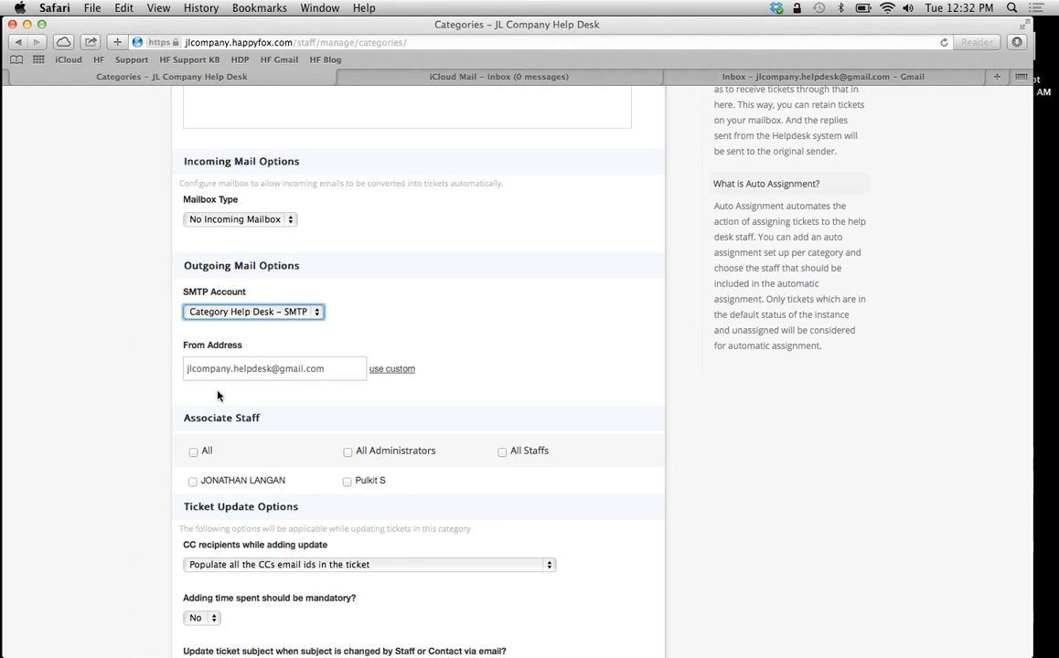
mouse_move(190, 385)
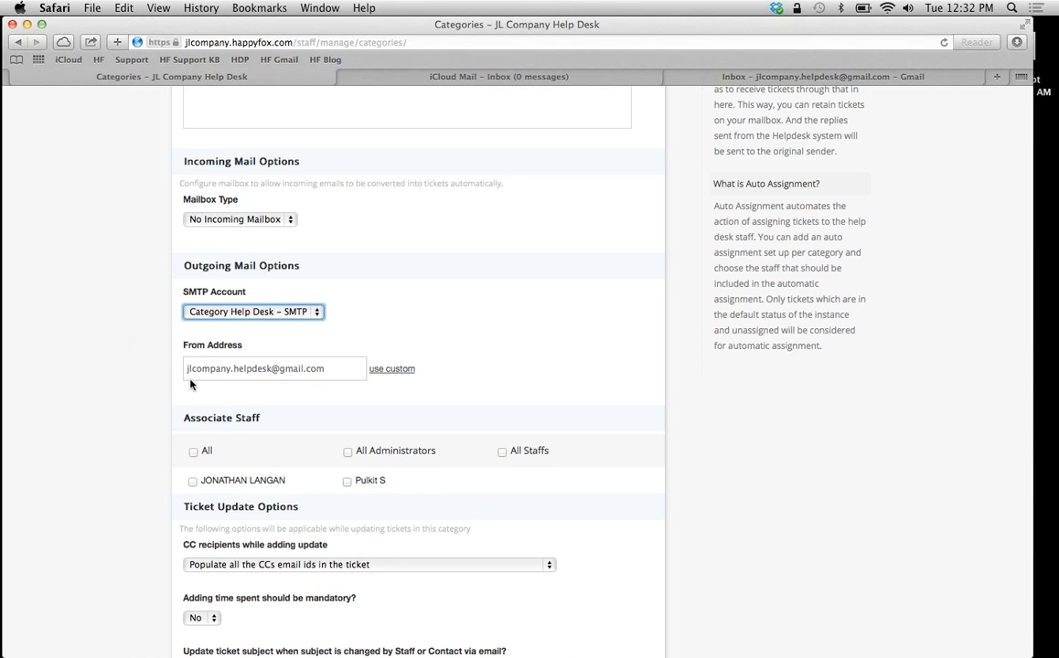
mouse_move(252, 381)
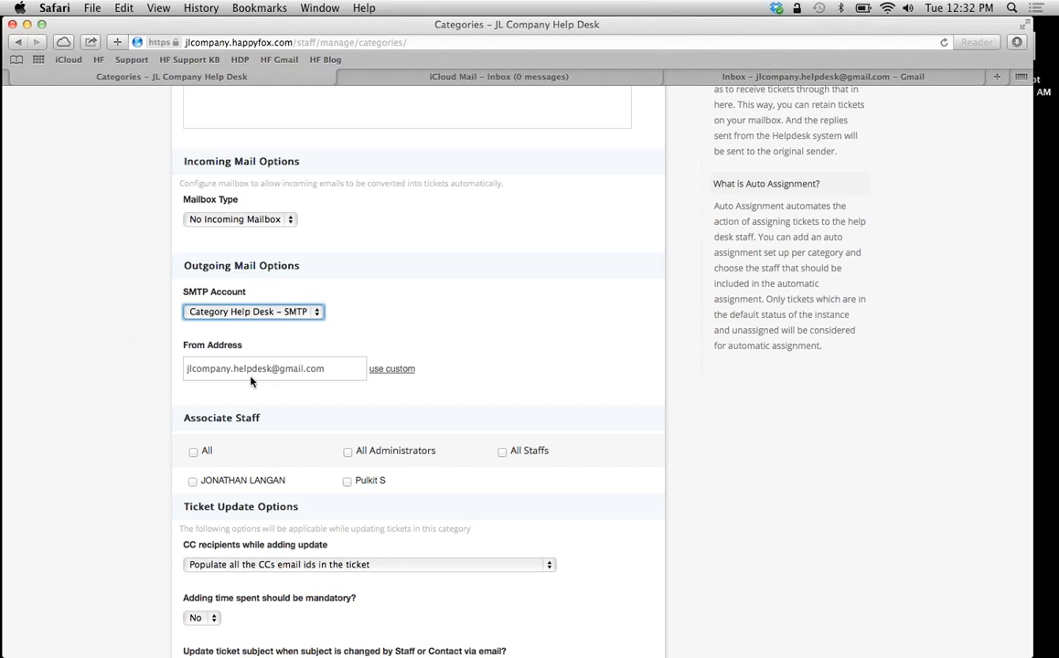
mouse_move(268, 385)
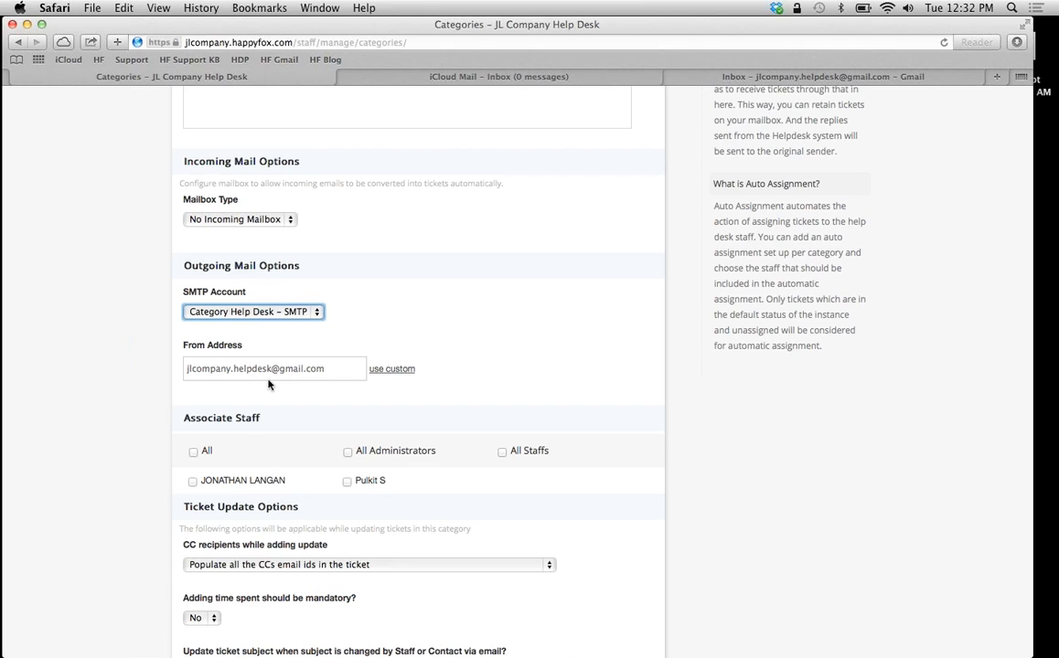
mouse_move(217, 385)
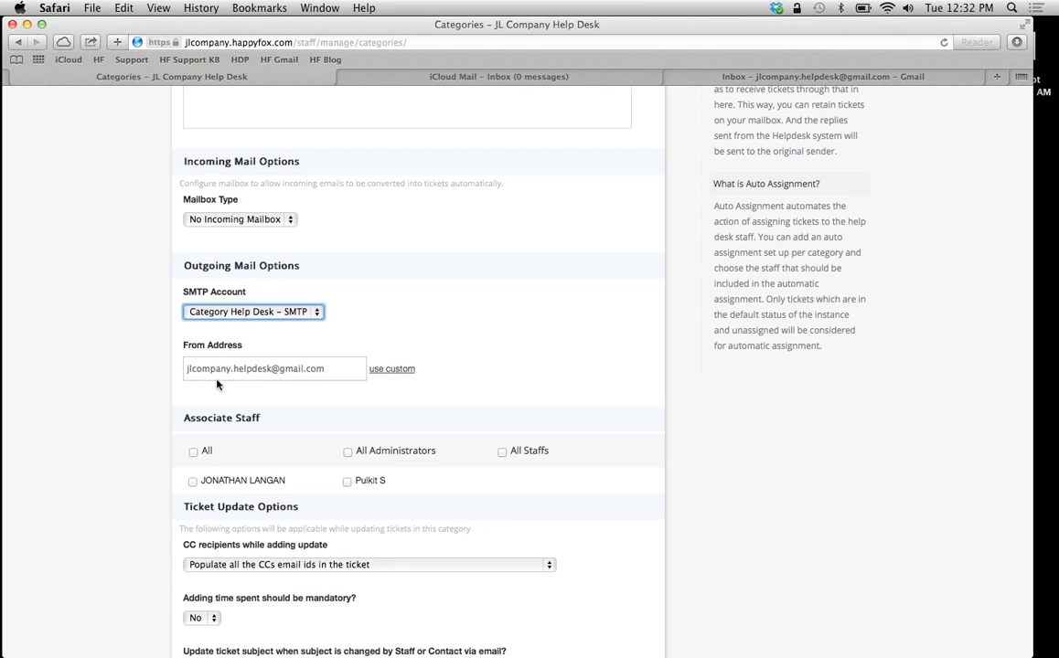
mouse_move(163, 384)
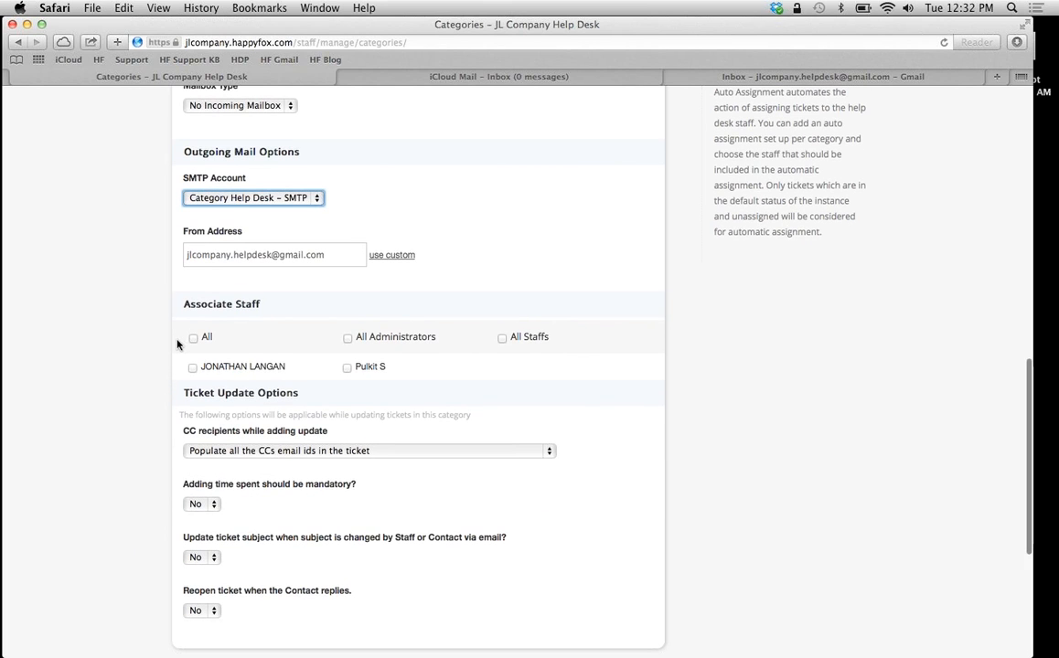
scroll("down", 3)
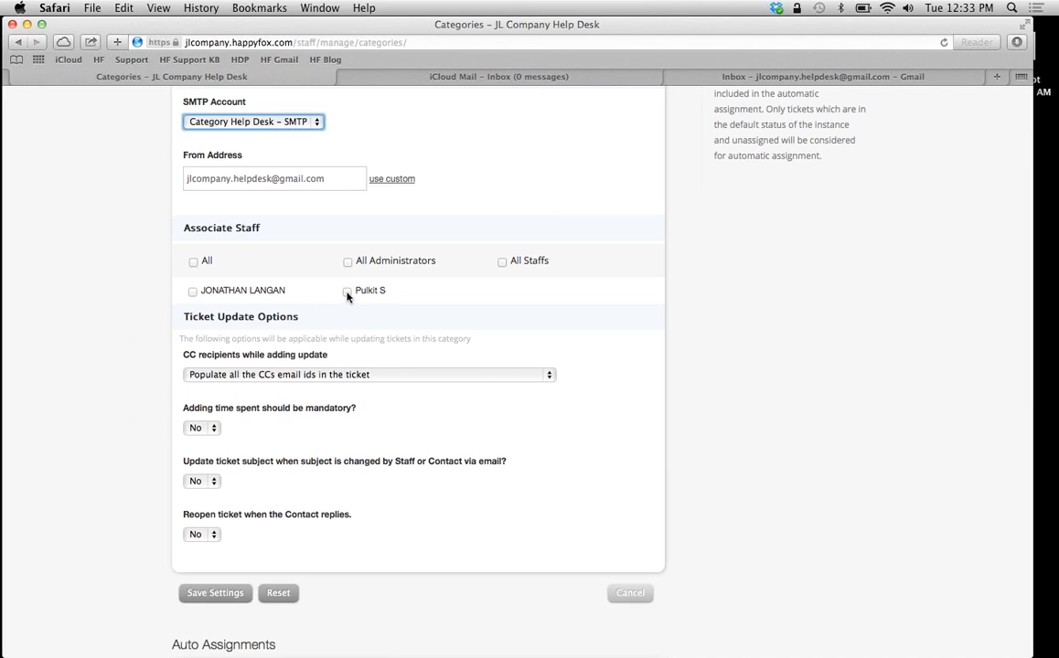
left_click(346, 291)
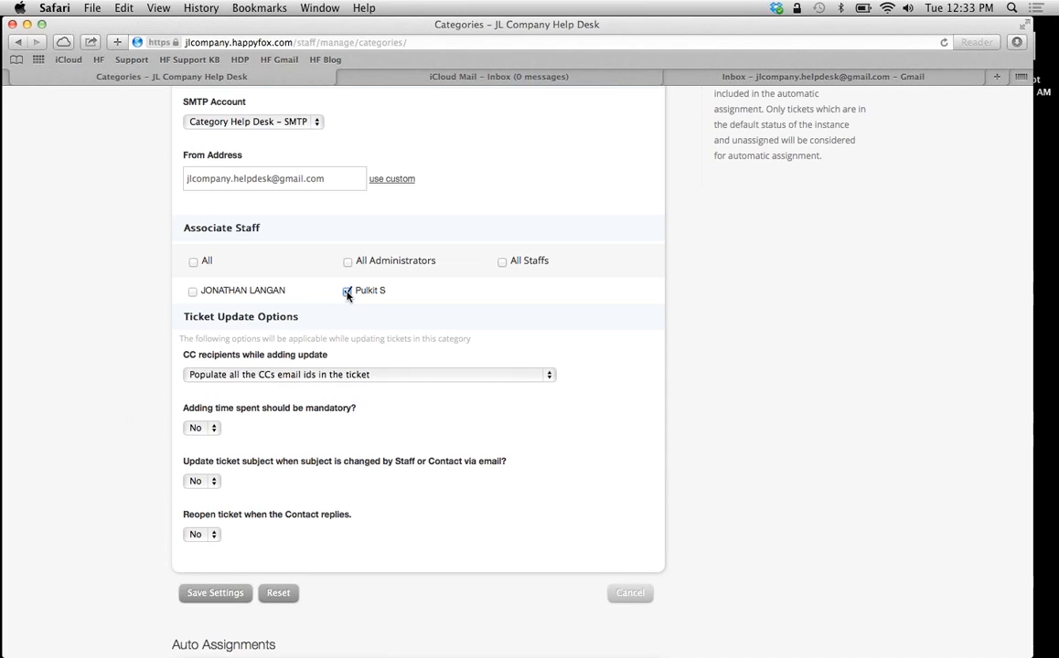
left_click(346, 290)
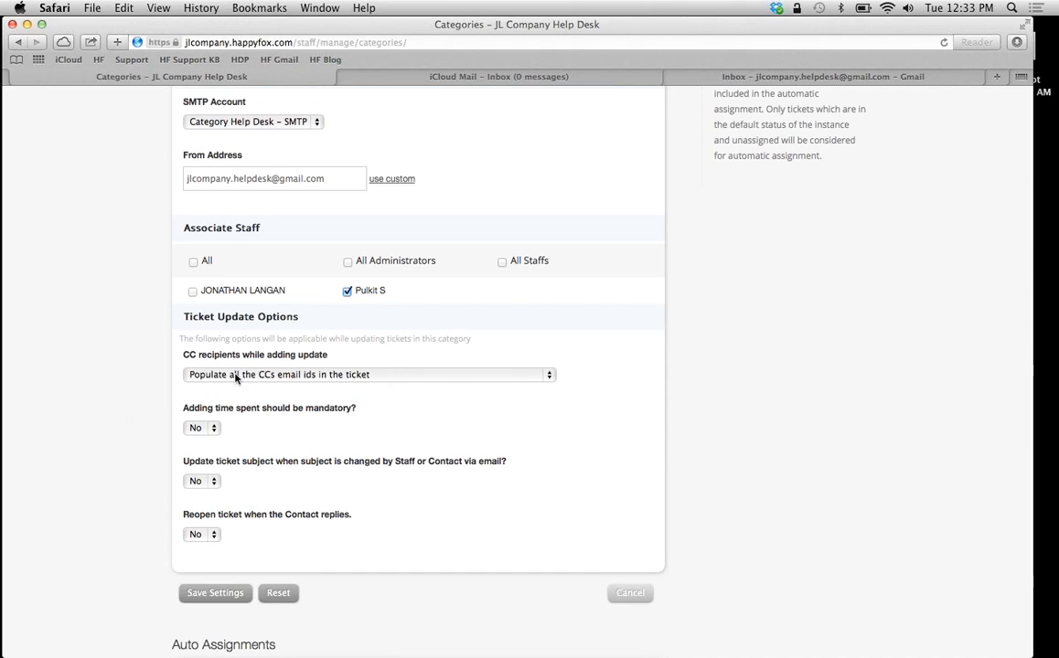
Set 'Reopen ticket when the Contact replies' to Yes and save the category.
left_click(201, 534)
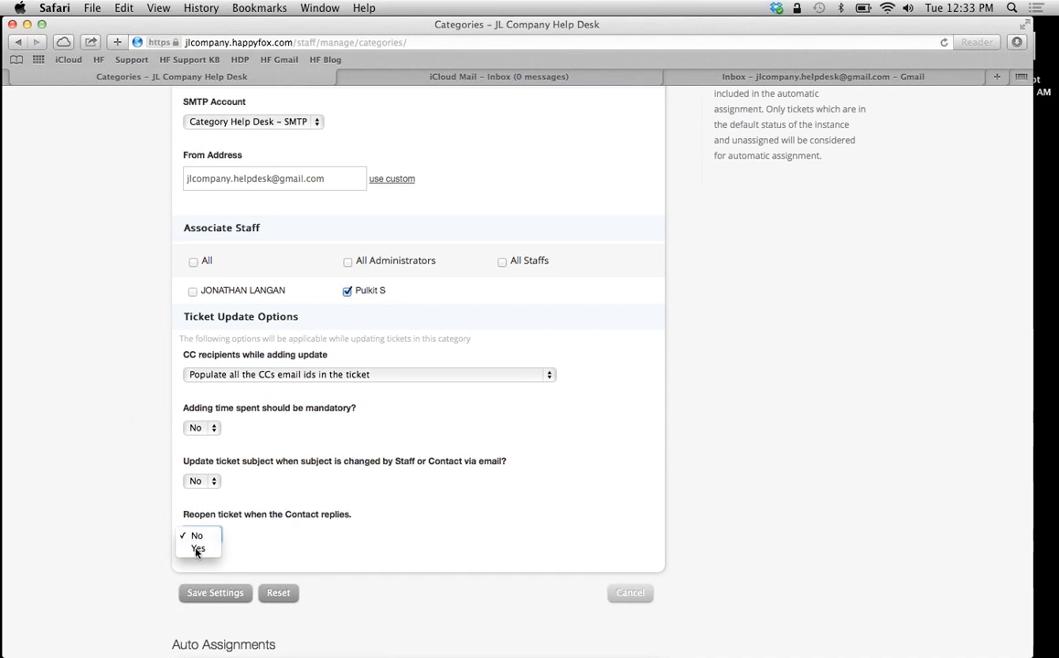
left_click(198, 548)
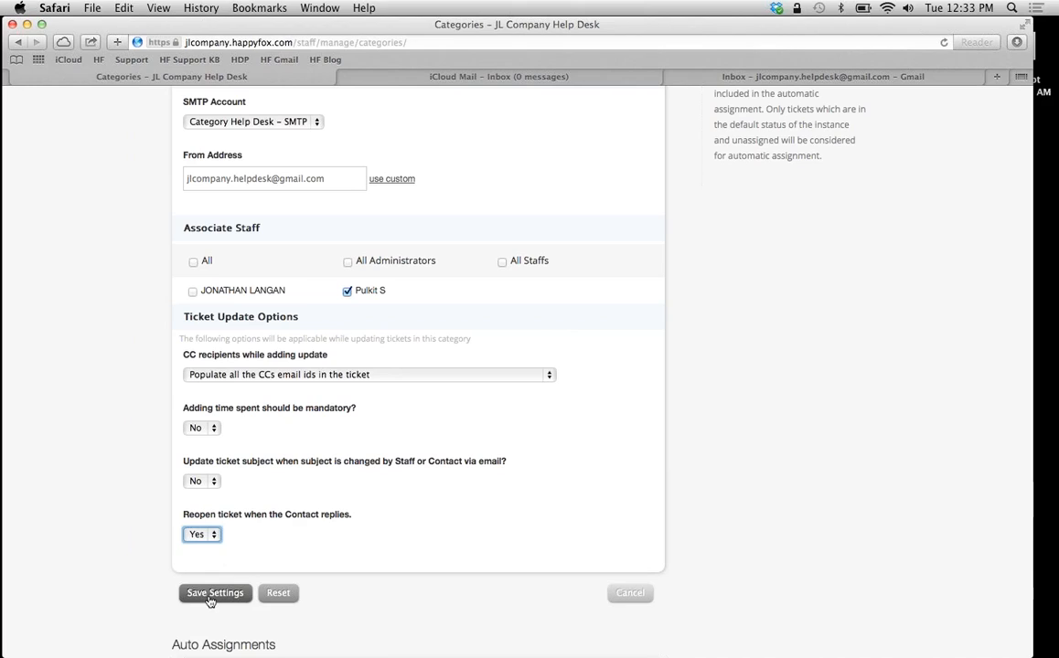
left_click(215, 593)
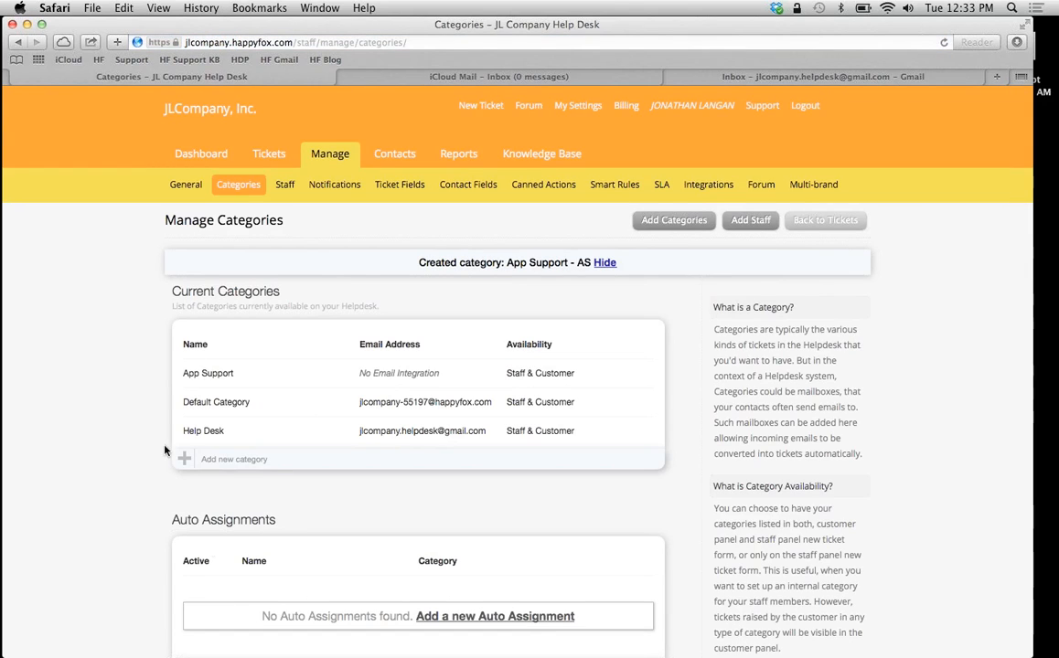
mouse_move(283, 388)
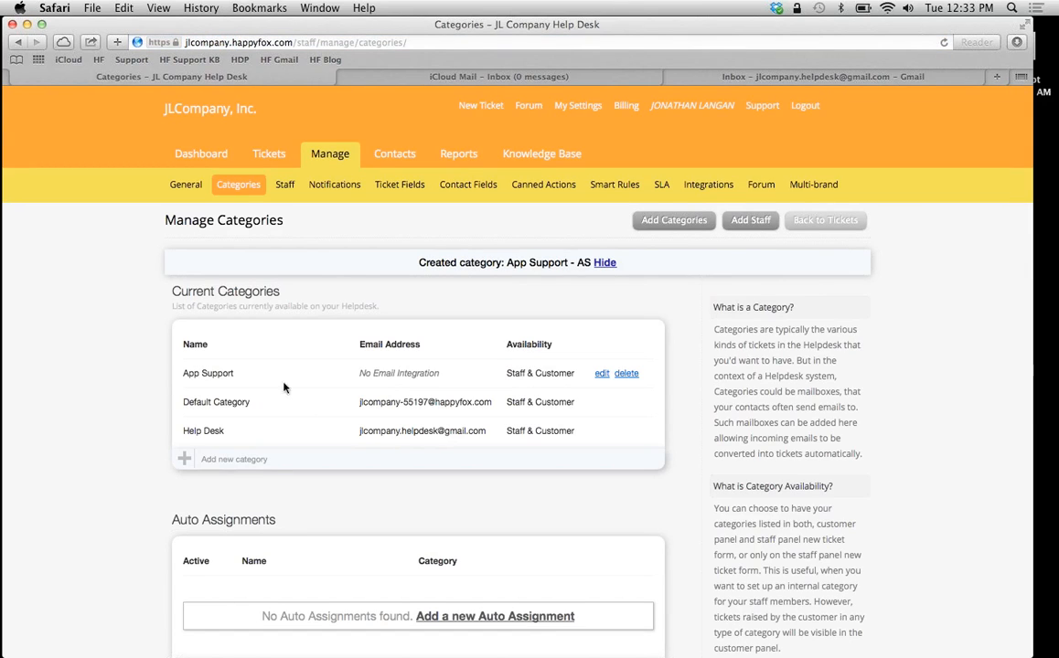
Confirm App Support is listed, view the empty Gmail inbox, then go to iCloud Mail.
left_click(605, 262)
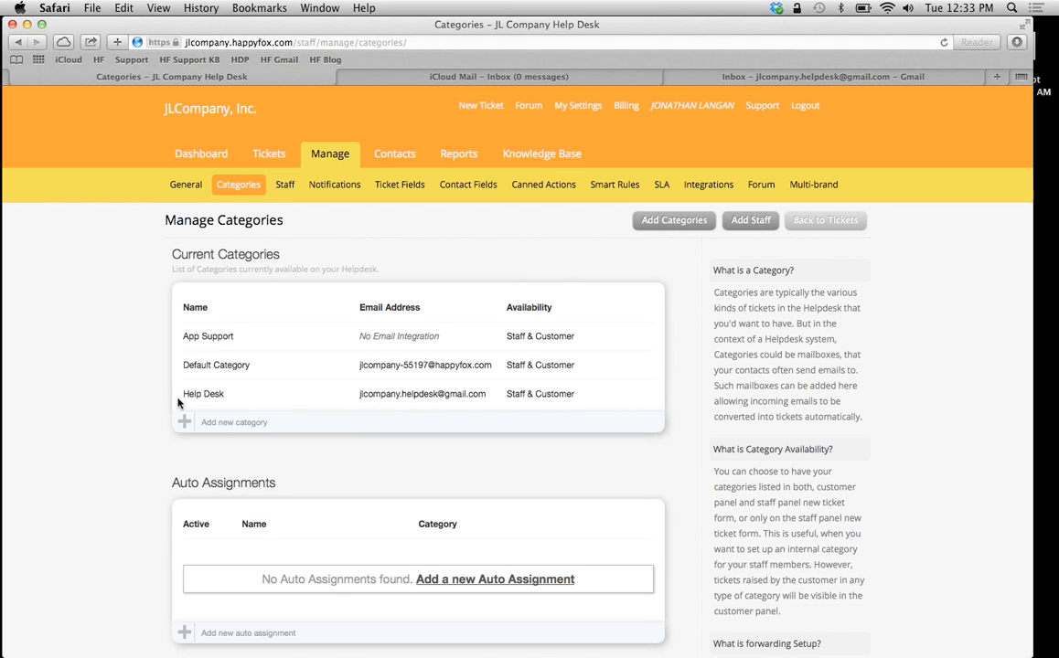
mouse_move(371, 430)
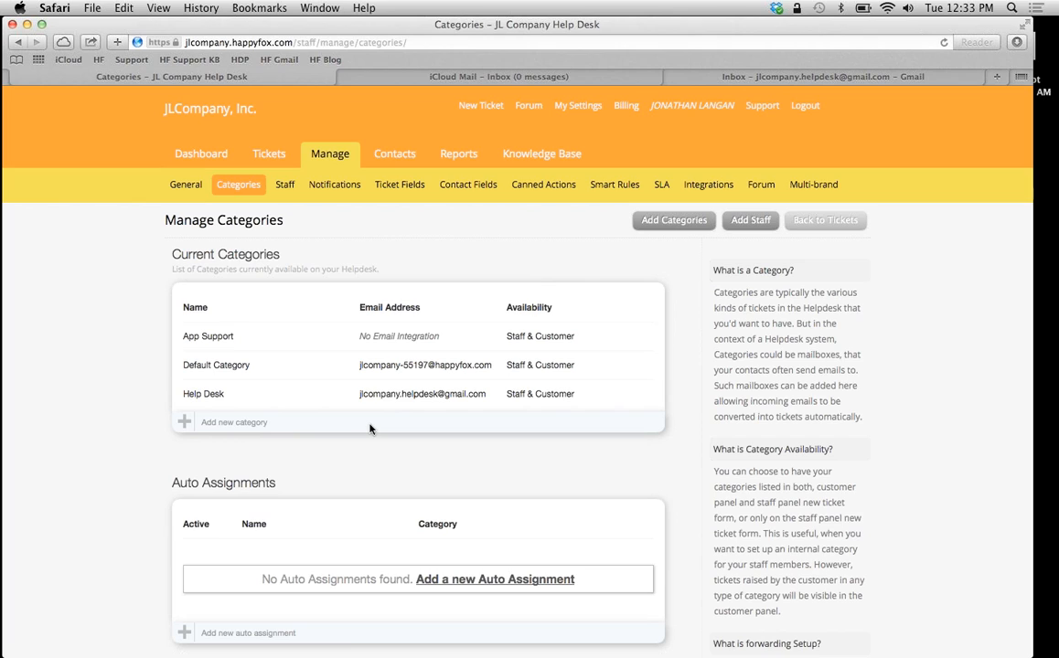
mouse_move(209, 335)
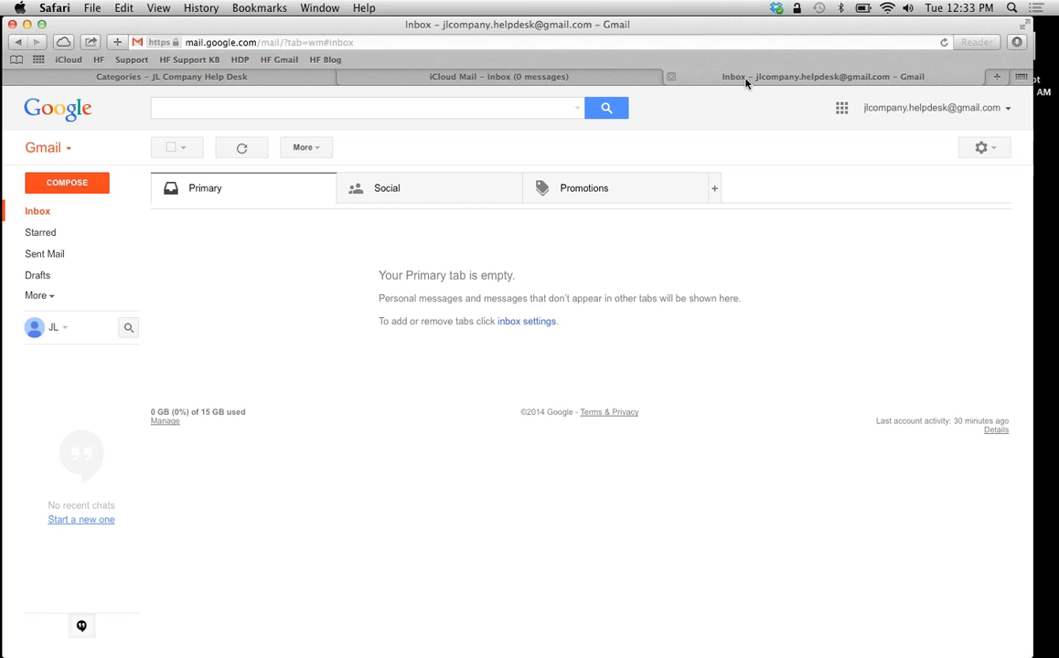
left_click(498, 76)
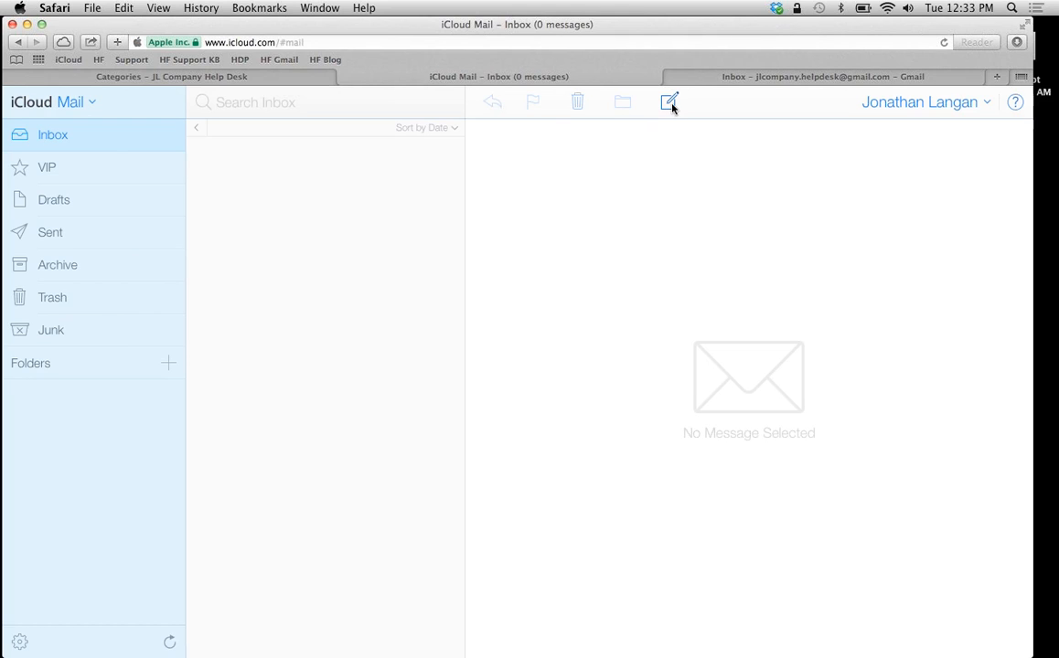
left_click(669, 101)
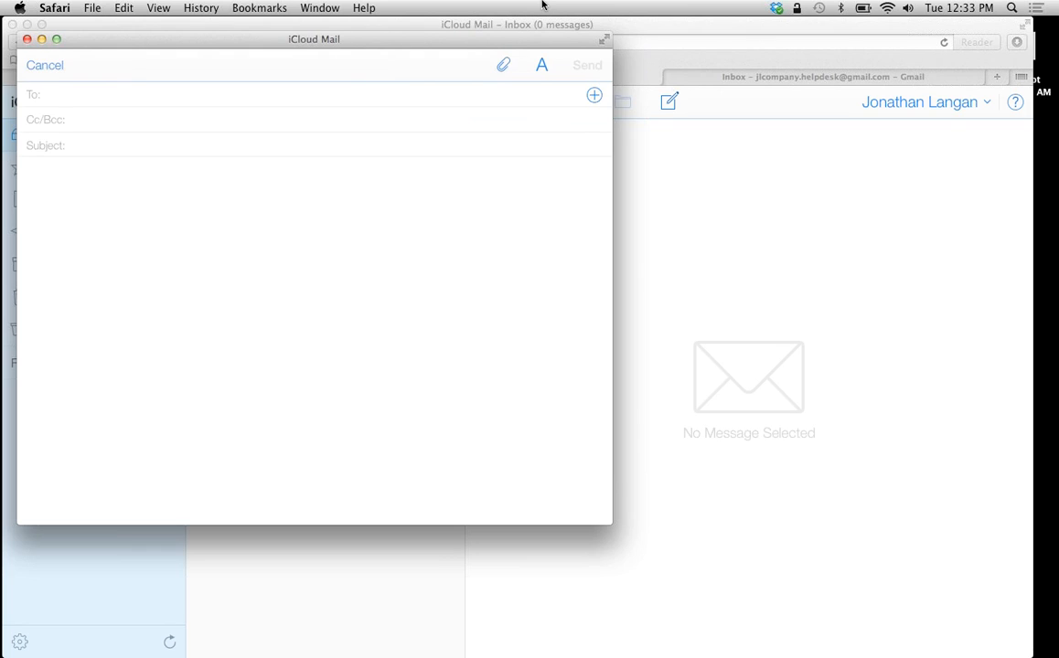
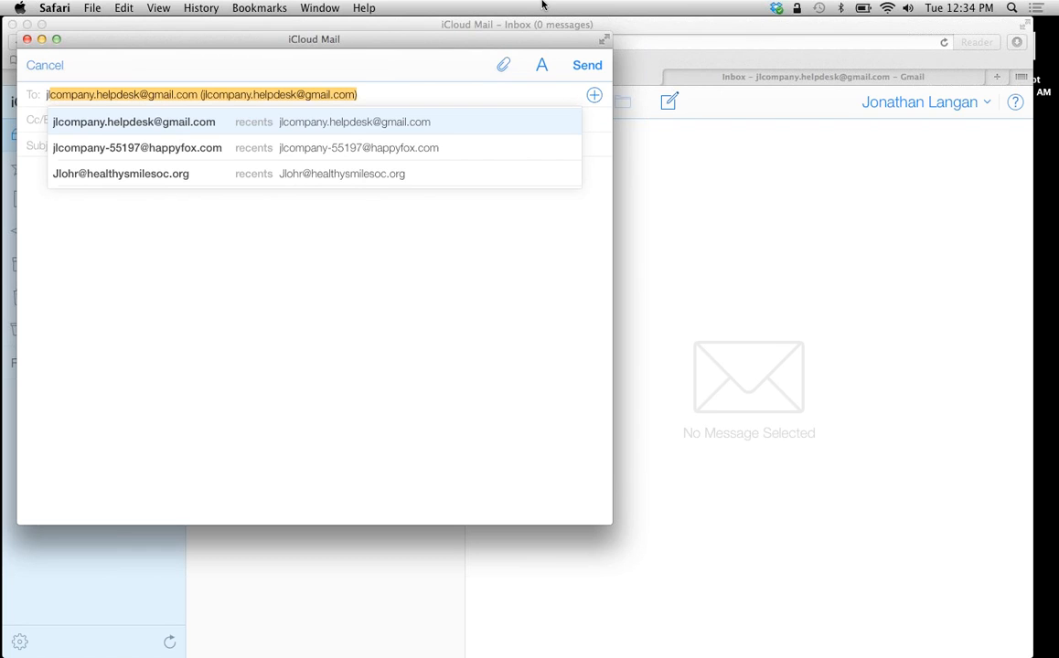
left_click(134, 121)
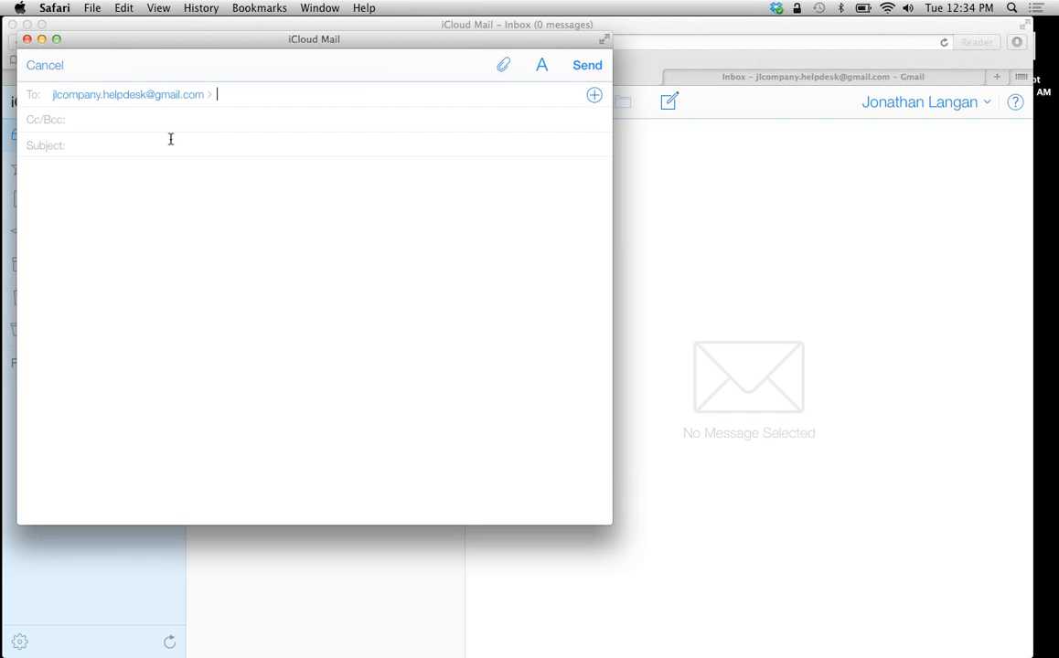
type("te")
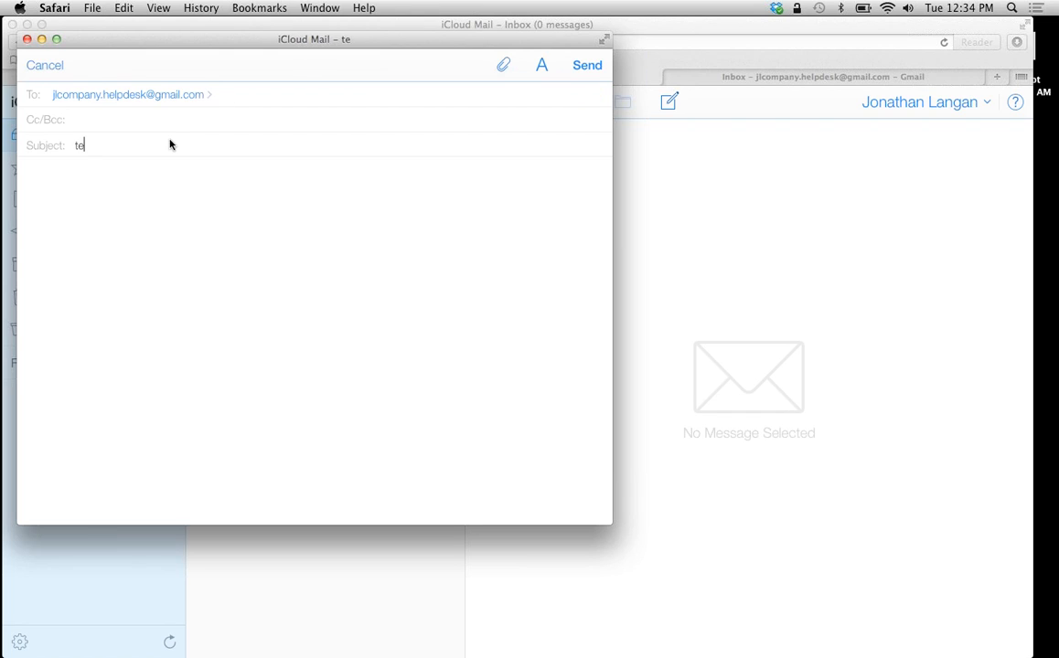
type("st")
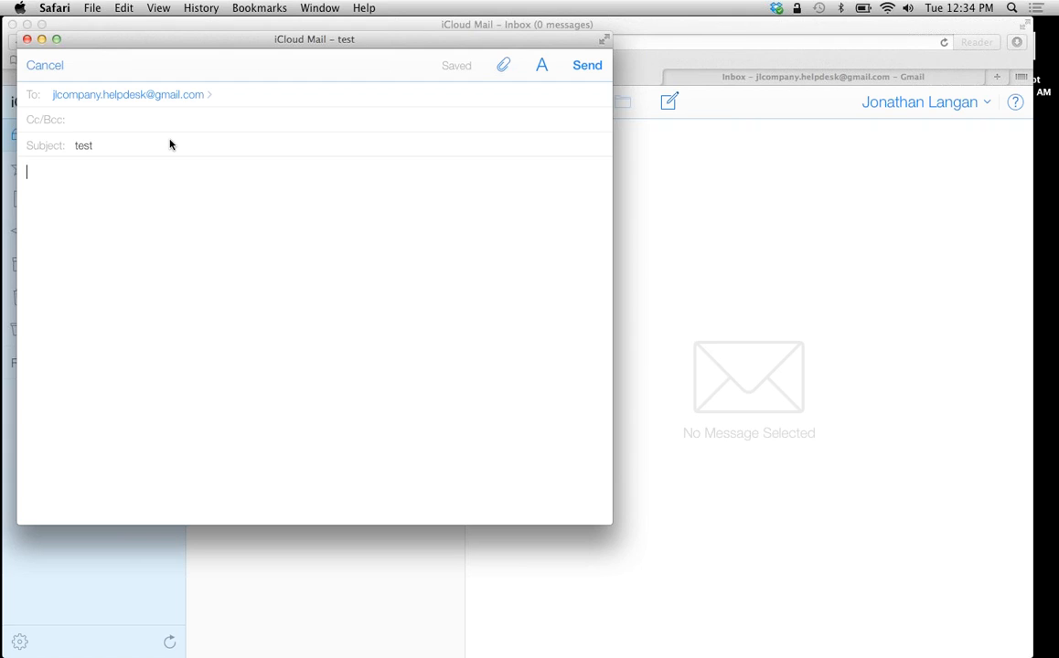
type("c")
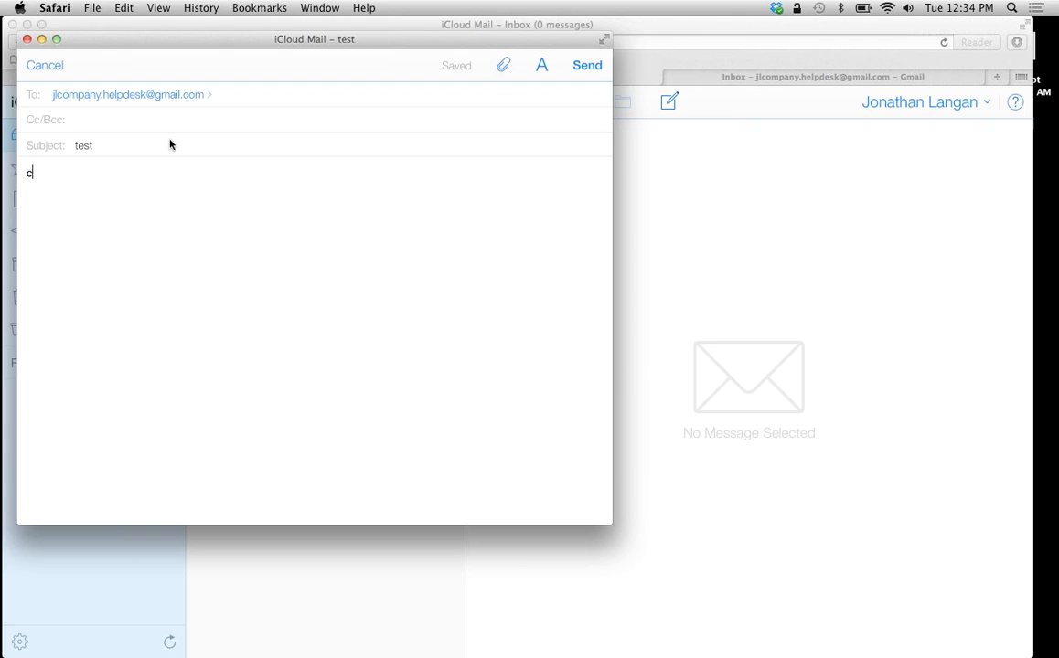
type("ategory test")
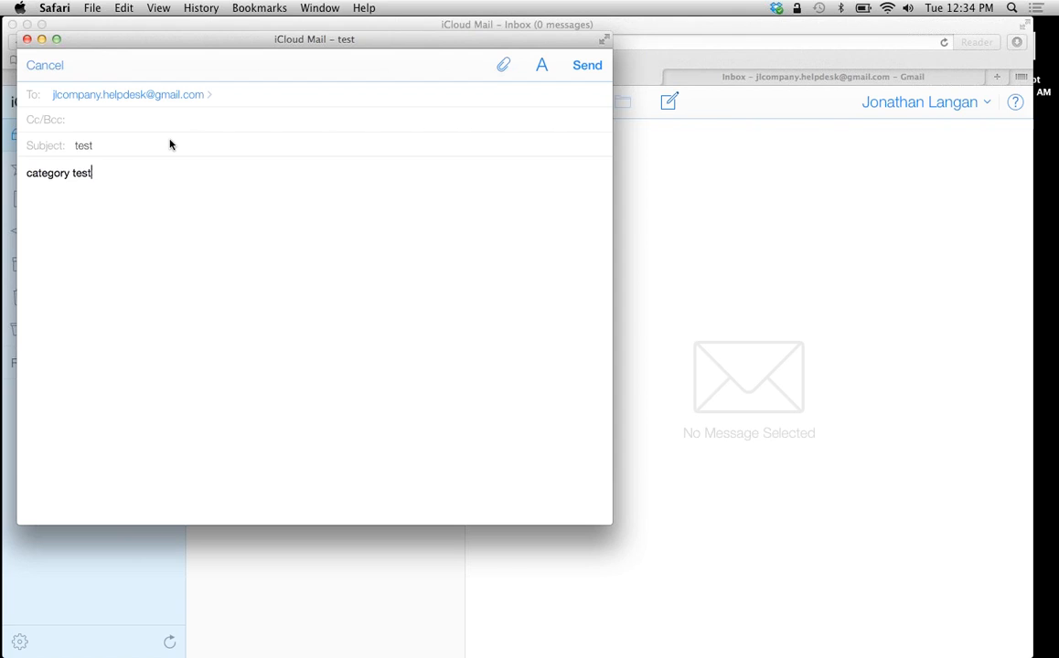
mouse_move(582, 80)
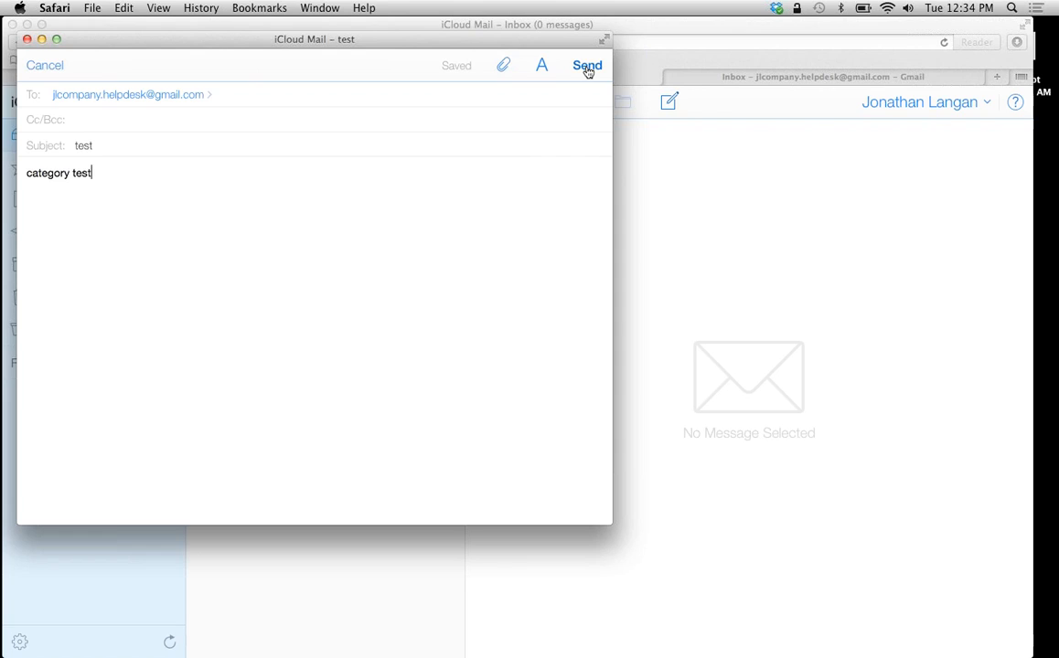
left_click(586, 65)
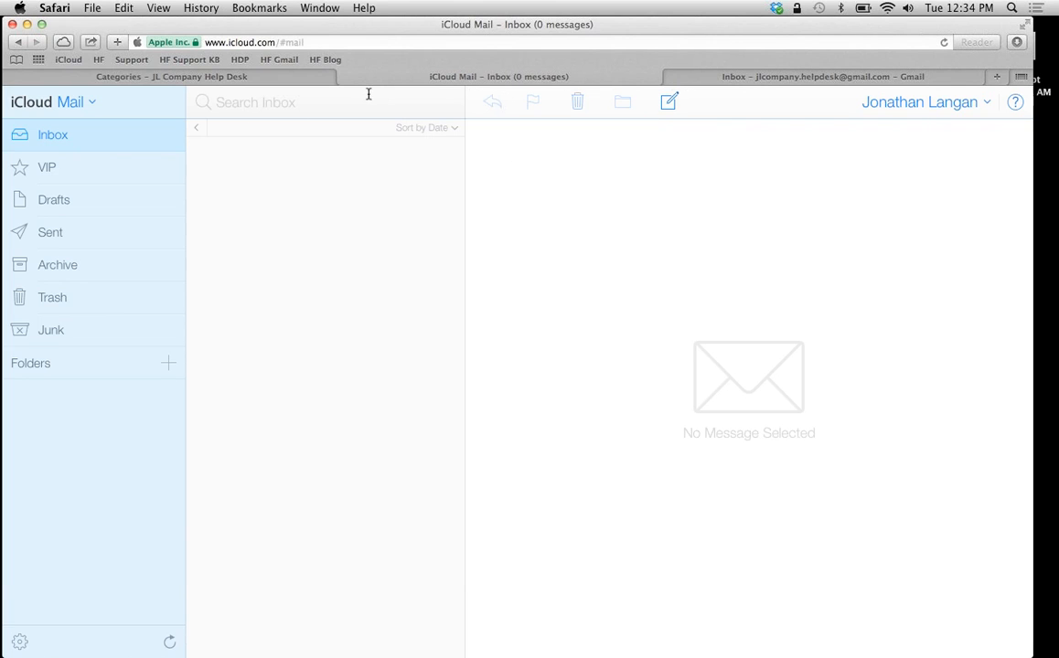
mouse_move(461, 108)
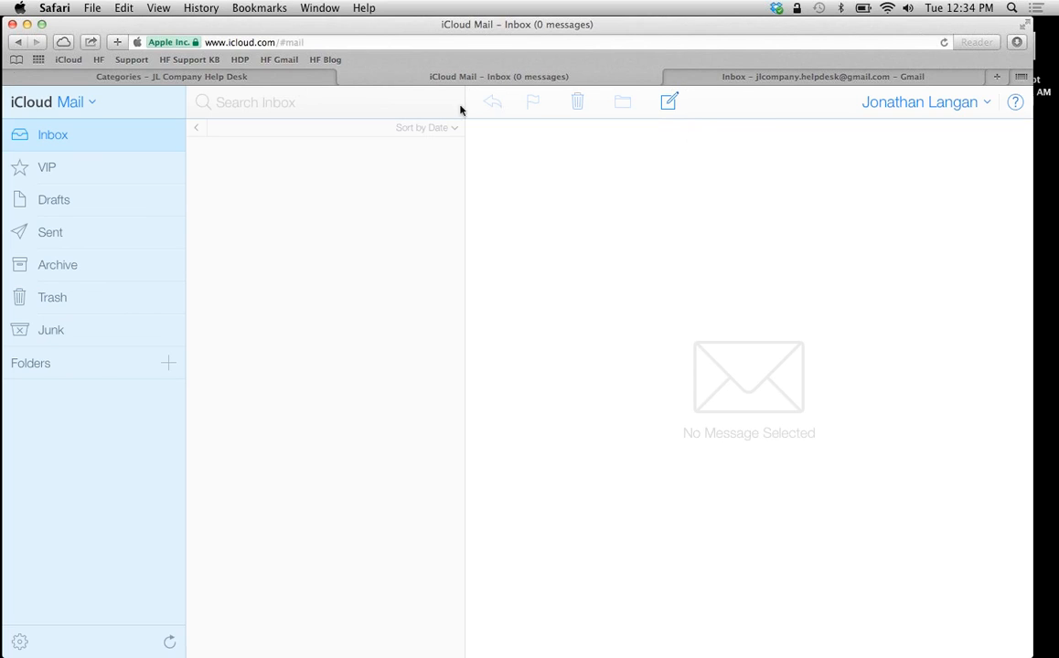
Refresh the help desk Gmail inbox repeatedly, then return to HappyFox Manage Categories.
left_click(821, 76)
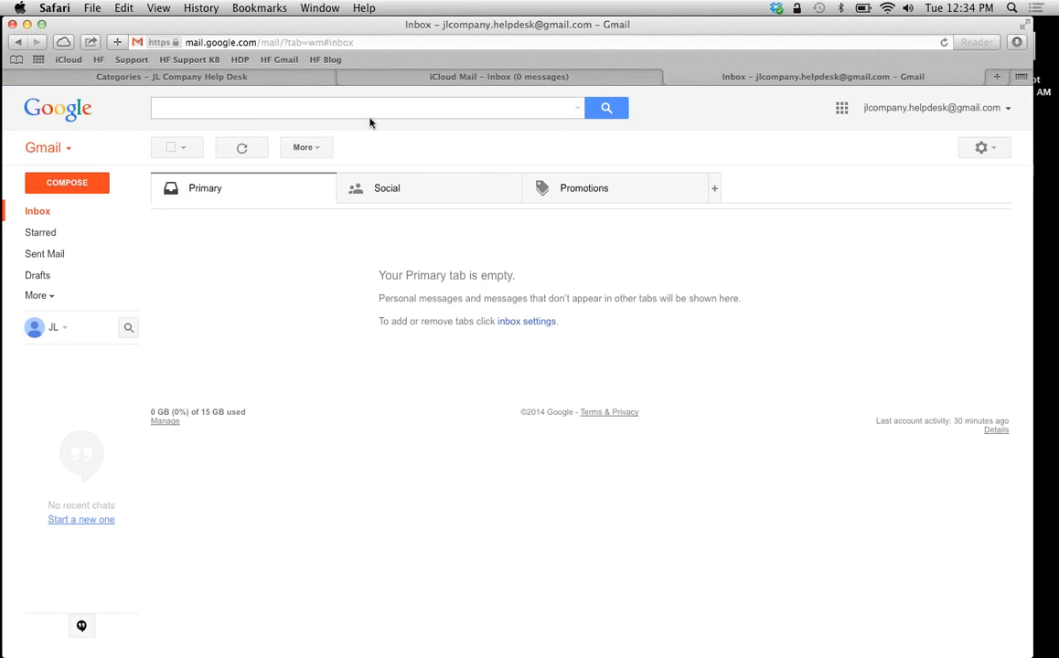
left_click(241, 147)
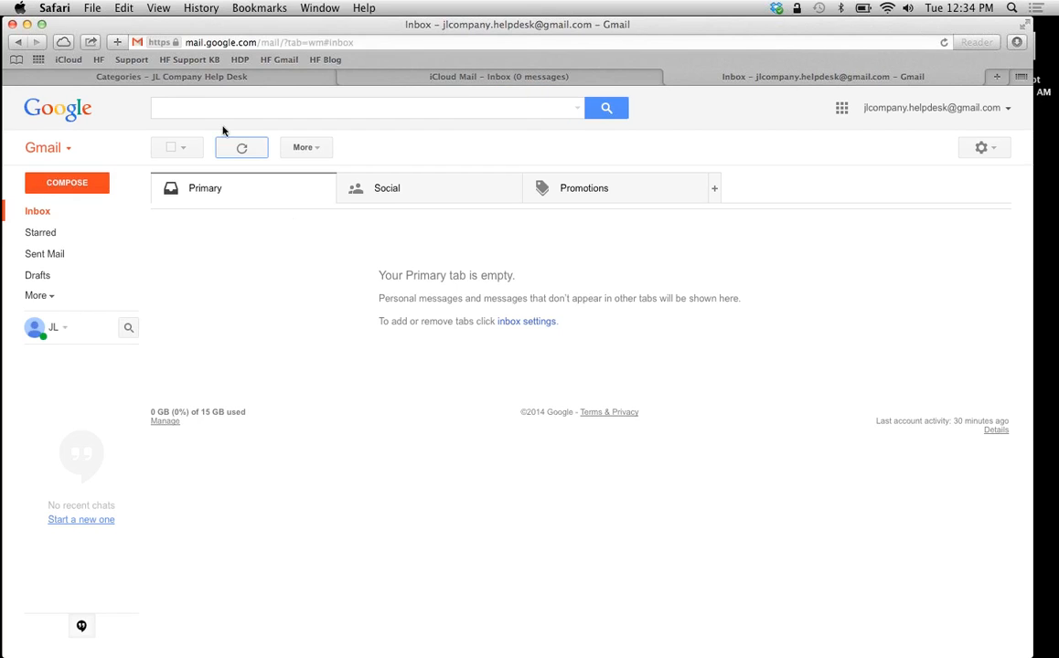
left_click(241, 147)
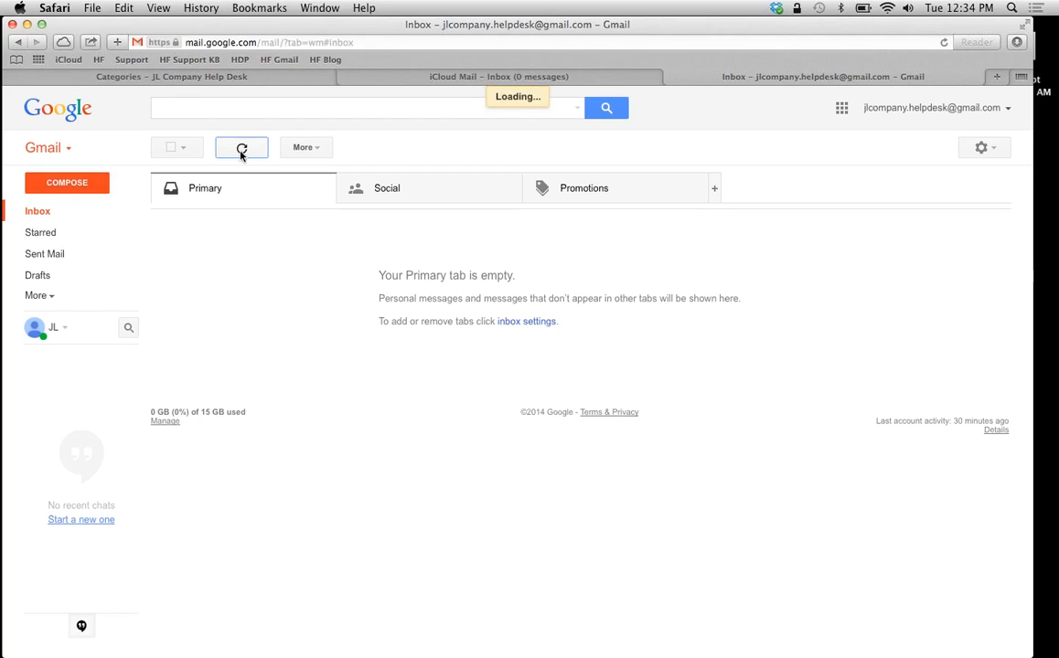
left_click(242, 147)
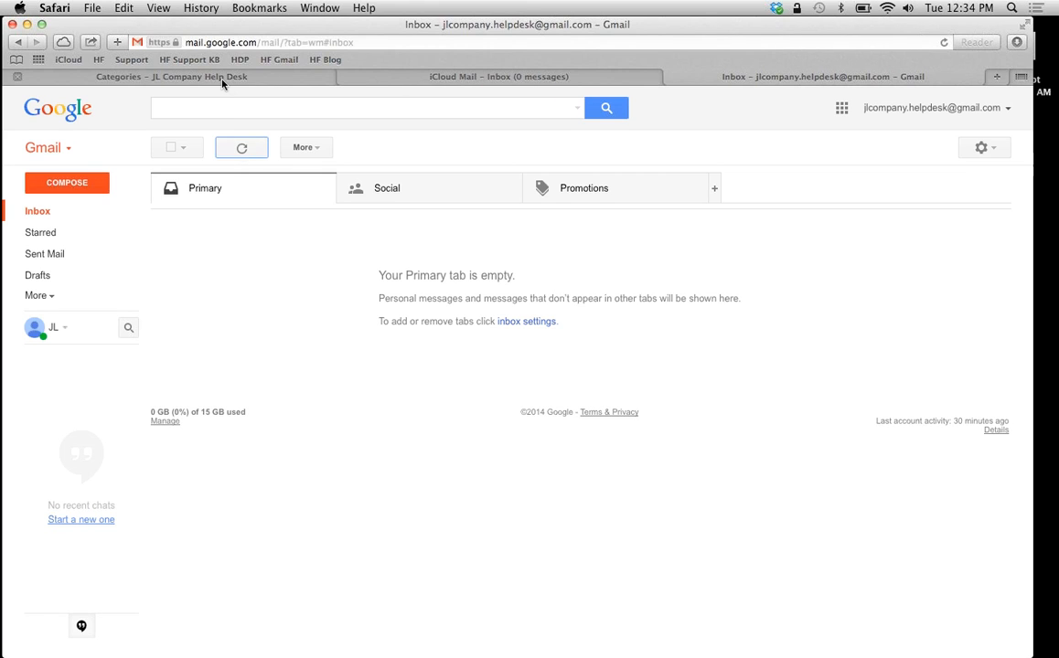
left_click(172, 75)
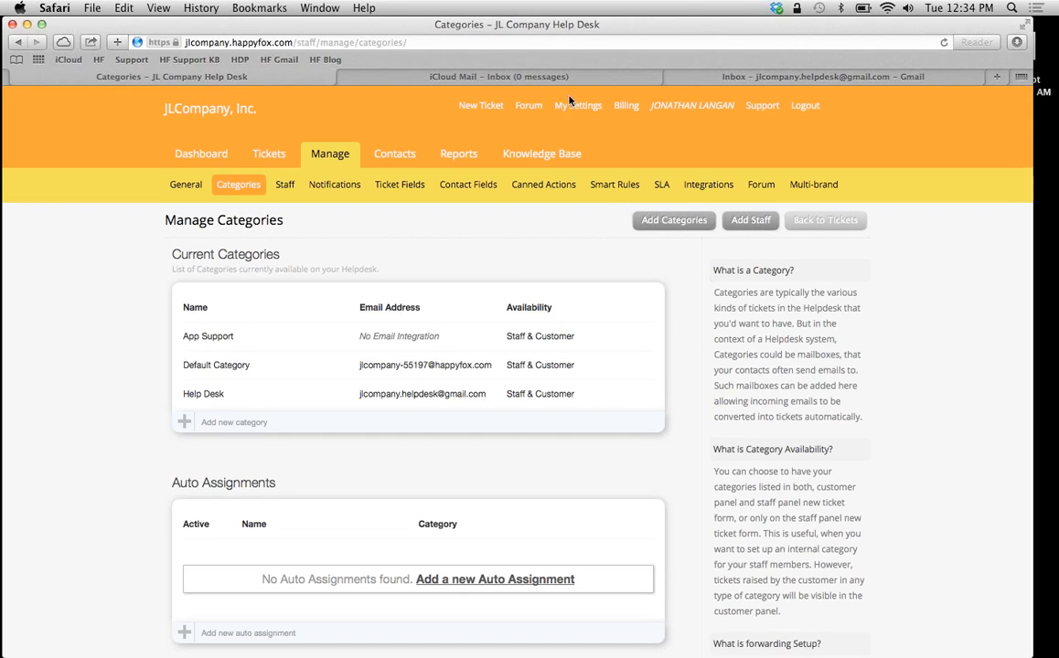
mouse_move(355, 120)
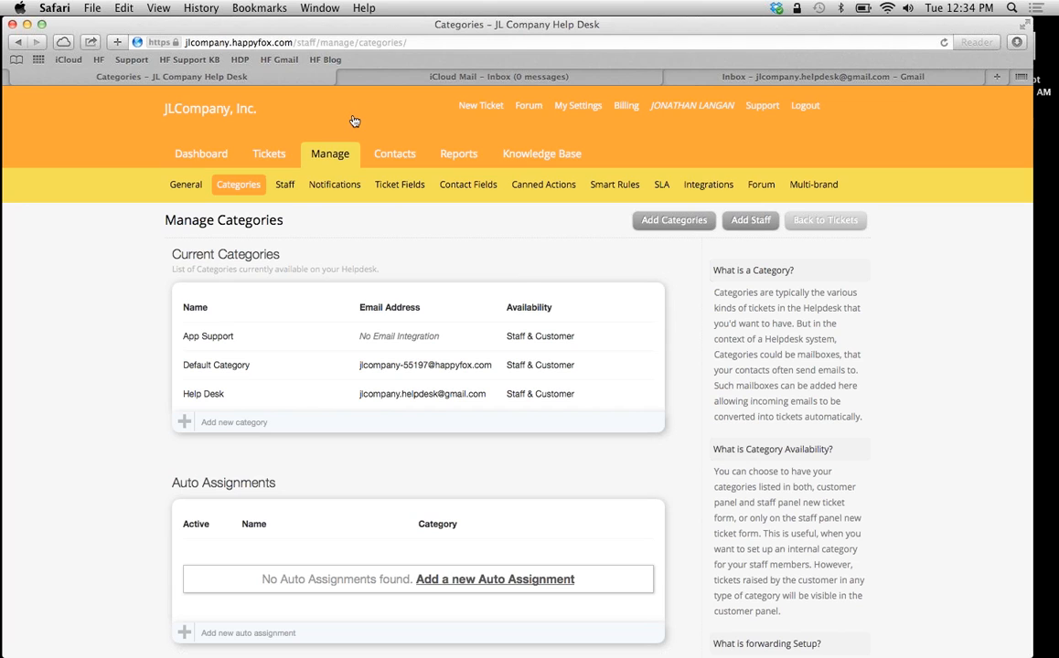
Open pending tickets and begin changing the 'test' ticket's Help Desk category.
left_click(269, 154)
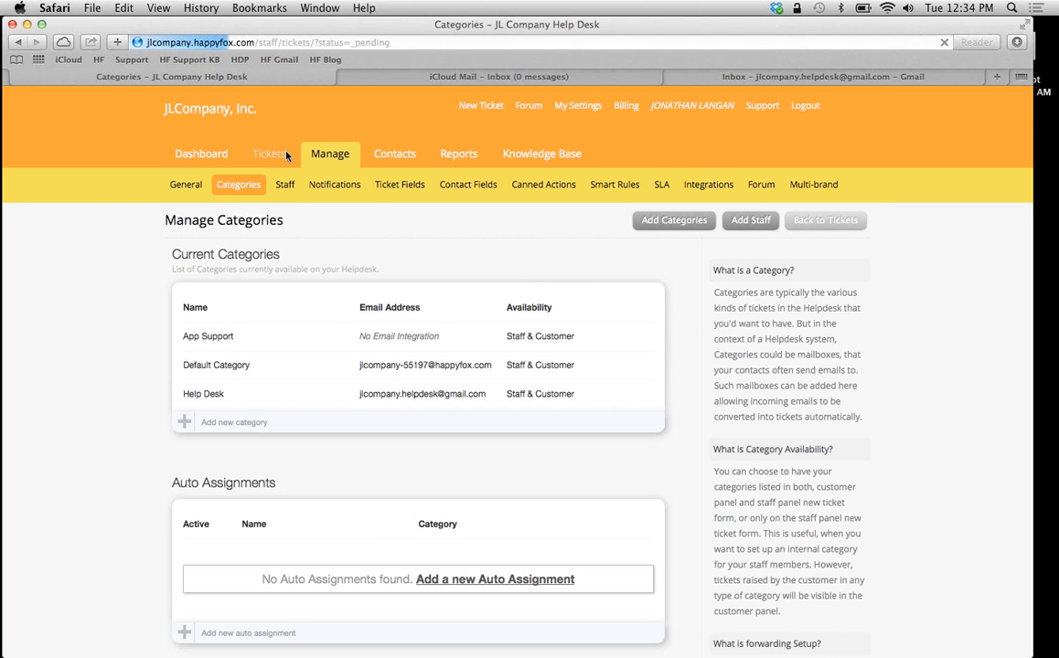
left_click(269, 154)
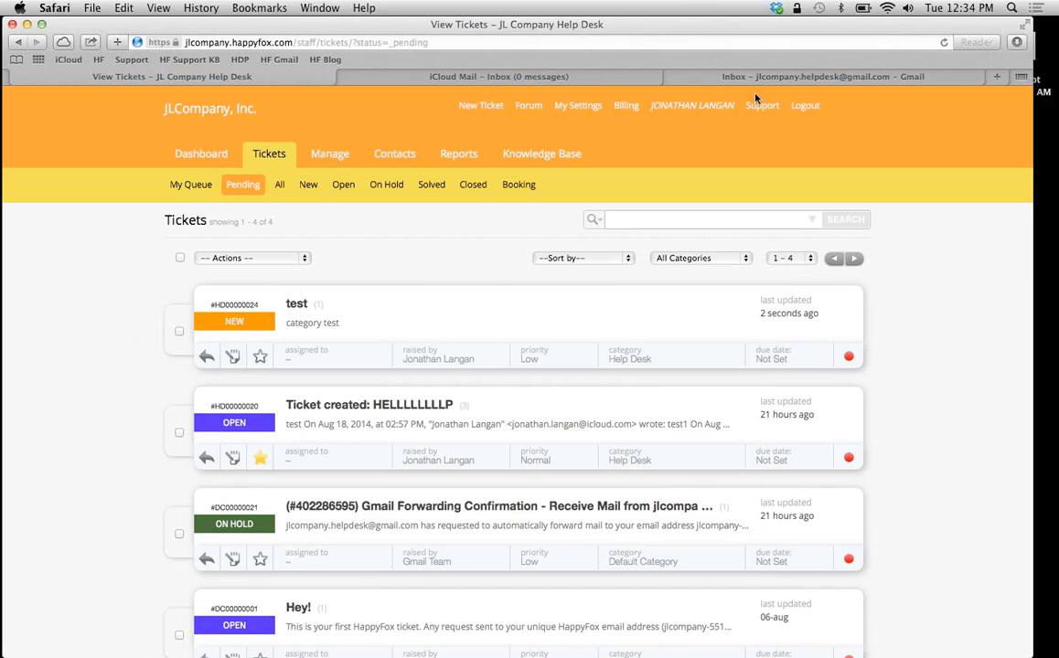
mouse_move(295, 319)
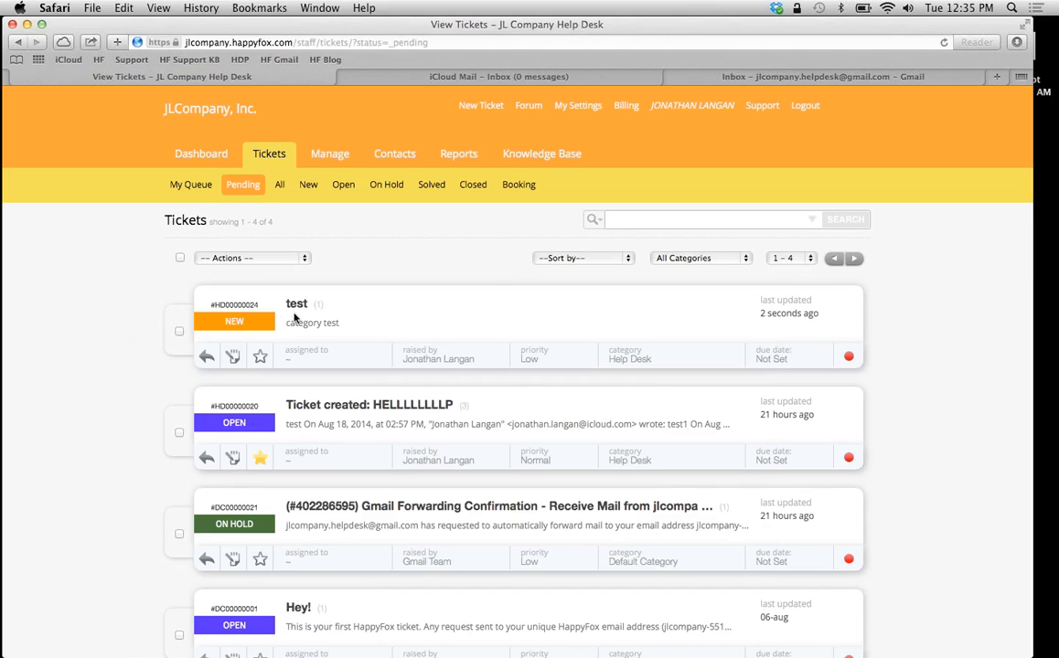
mouse_move(197, 281)
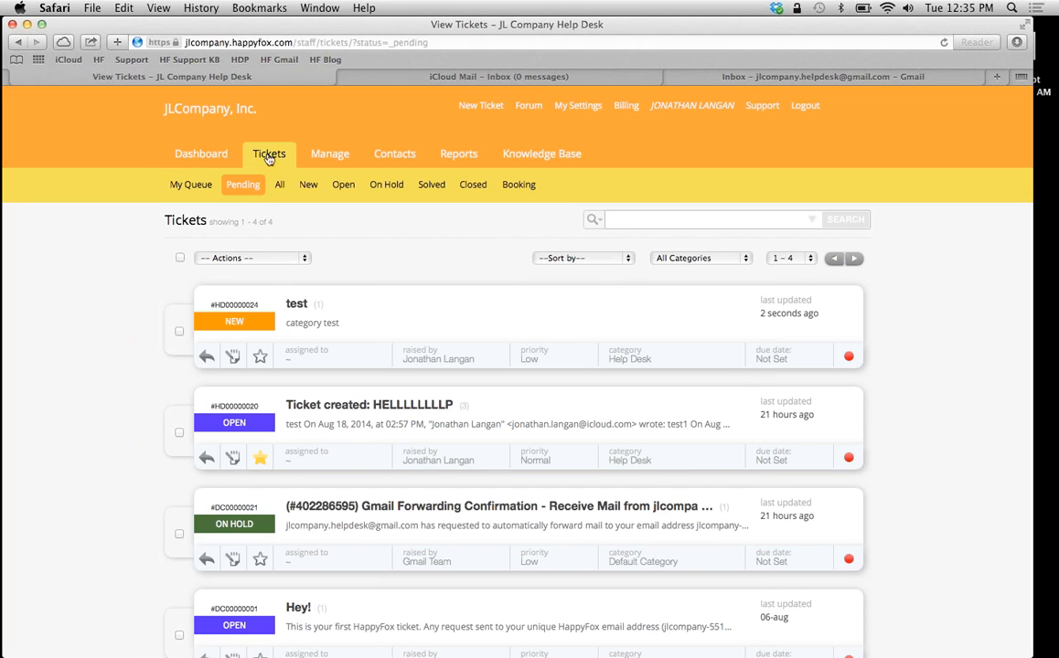
mouse_move(297, 307)
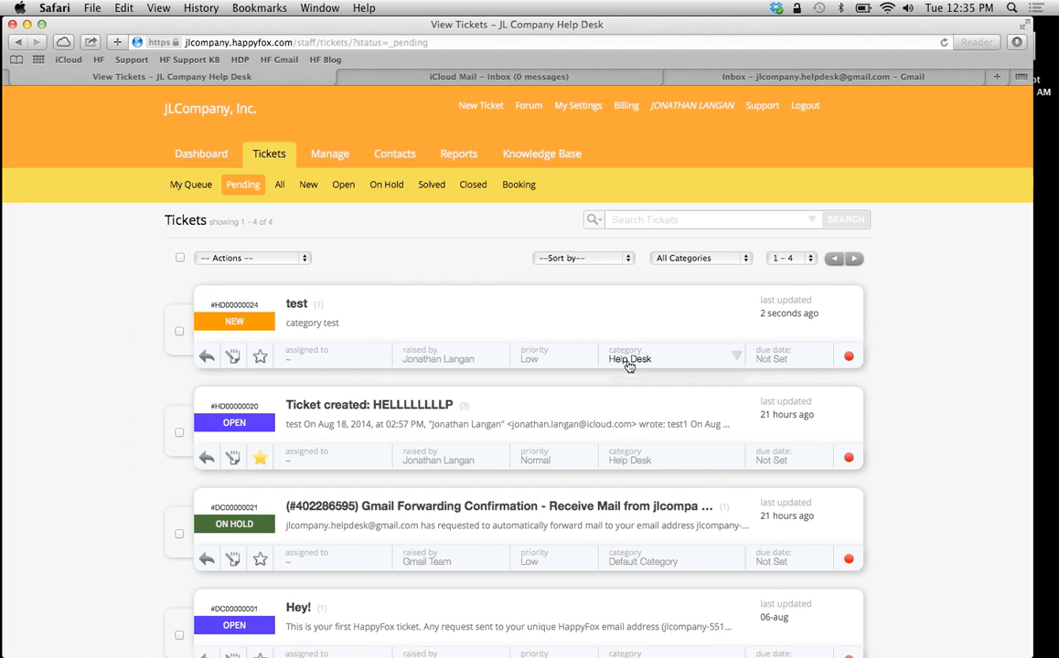
left_click(629, 356)
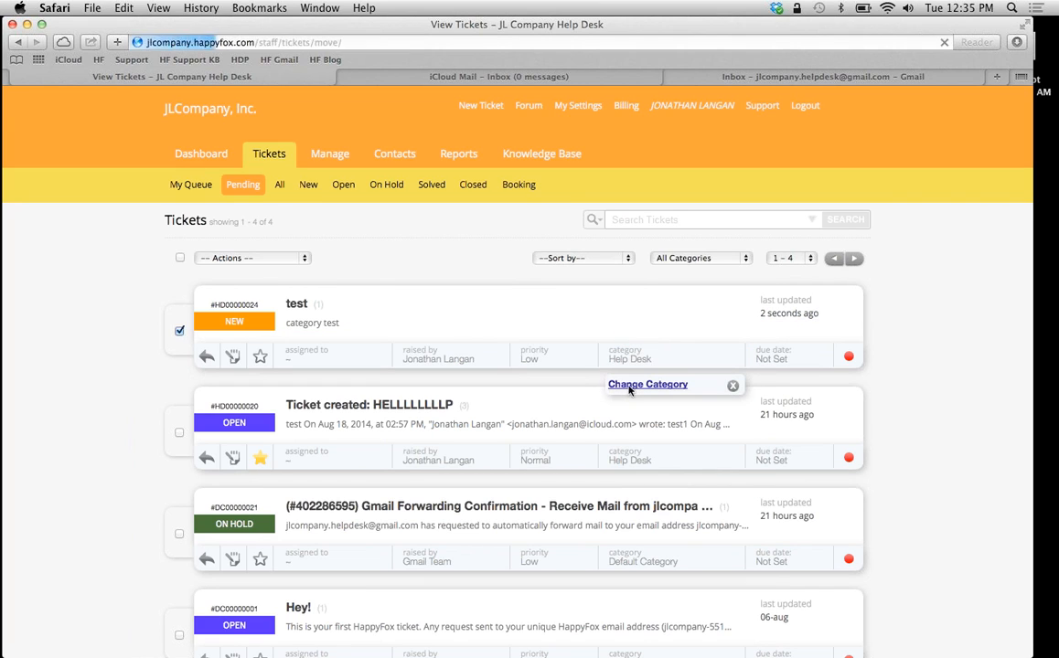
Move the test ticket to App Support, assigned to pks, with reason 'App support'.
left_click(648, 384)
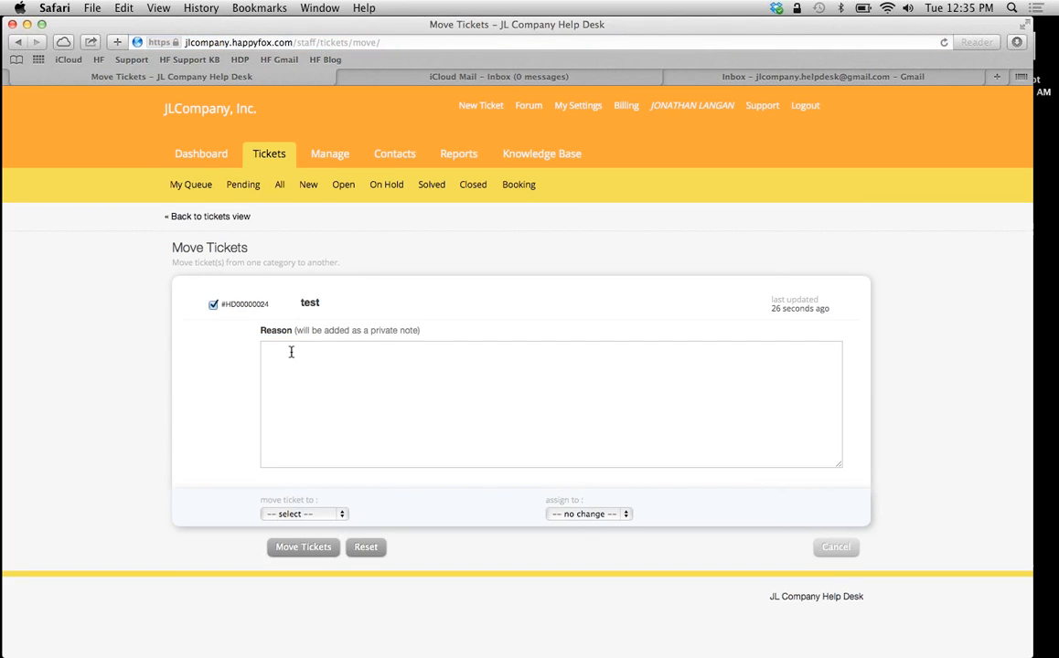
left_click(550, 402)
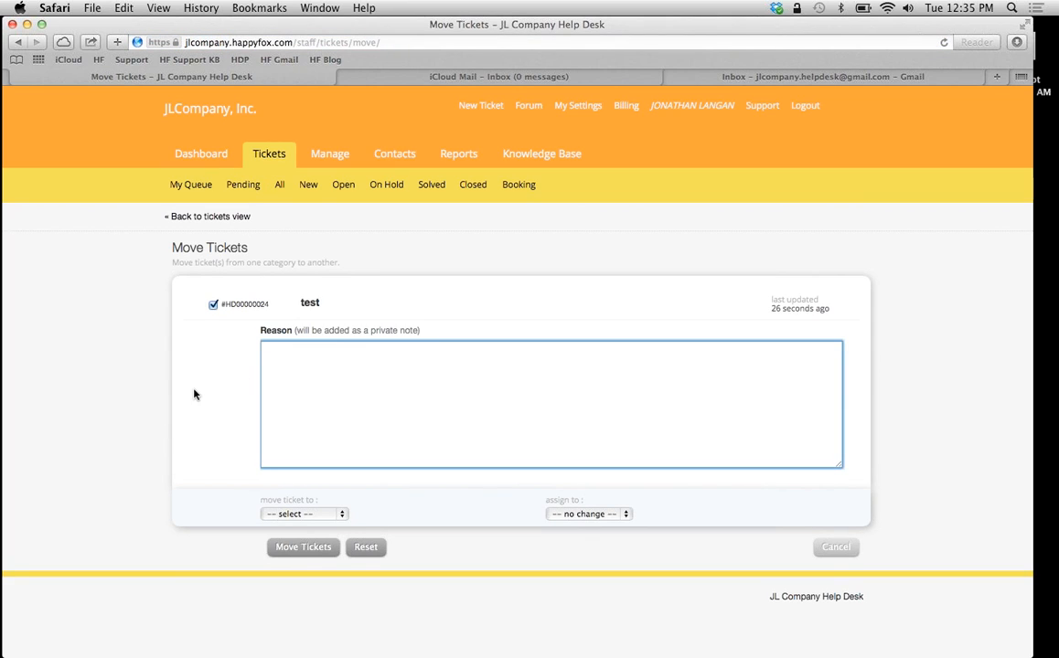
type("App")
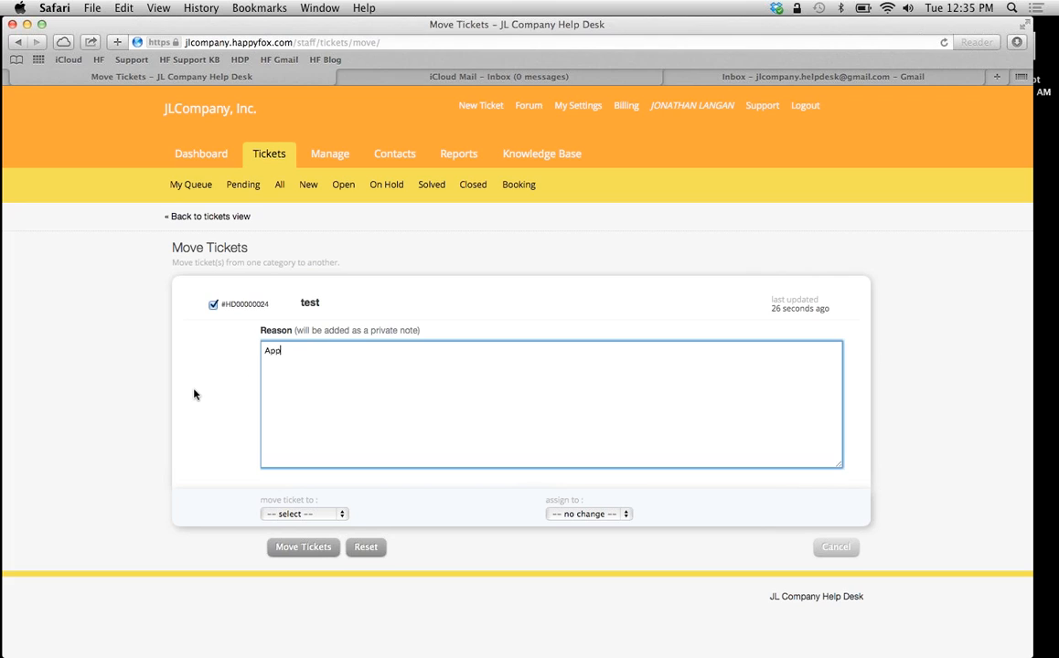
type("support")
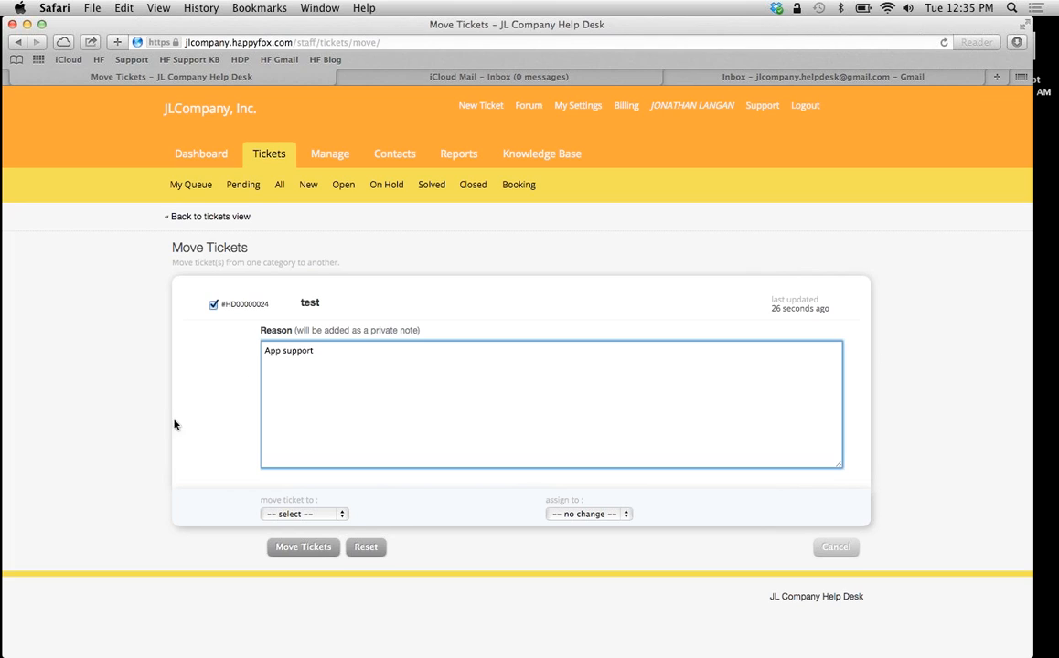
left_click(303, 513)
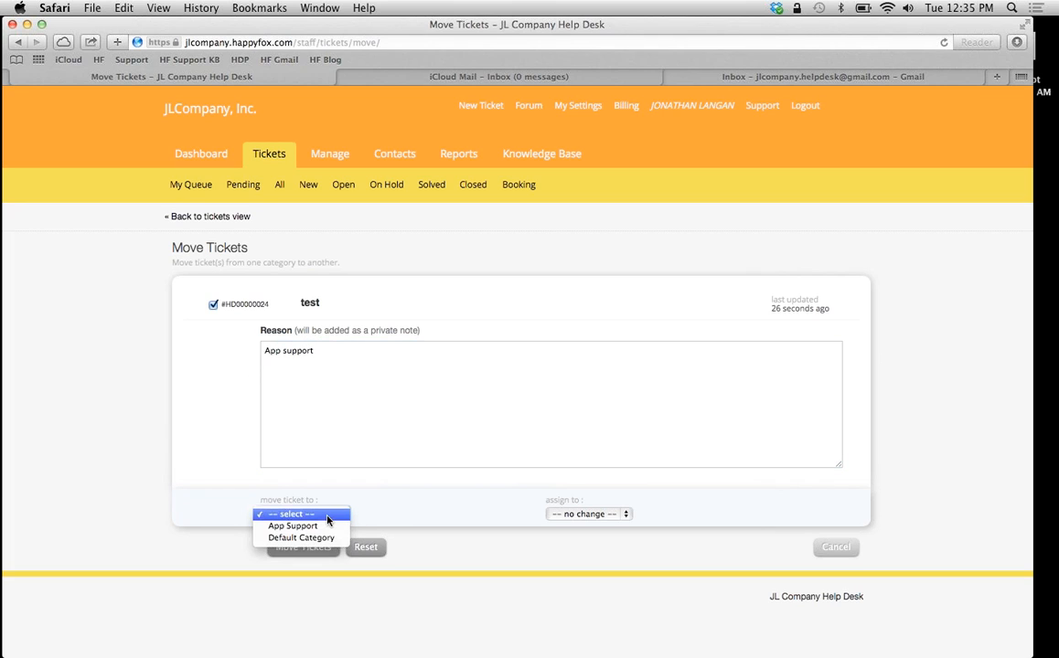
mouse_move(292, 526)
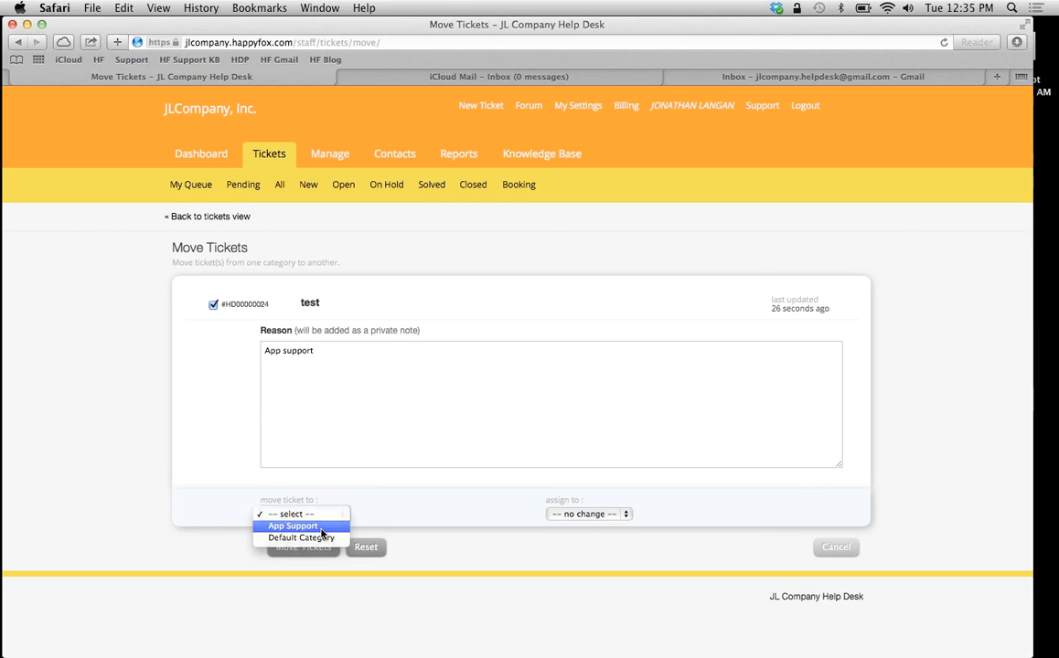
left_click(294, 526)
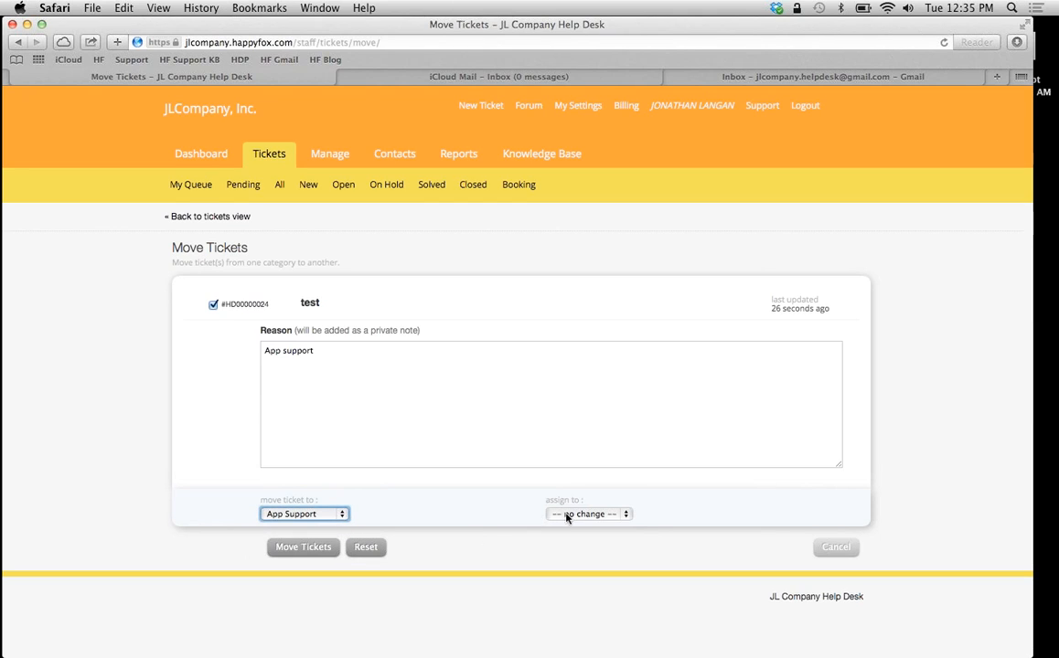
left_click(587, 513)
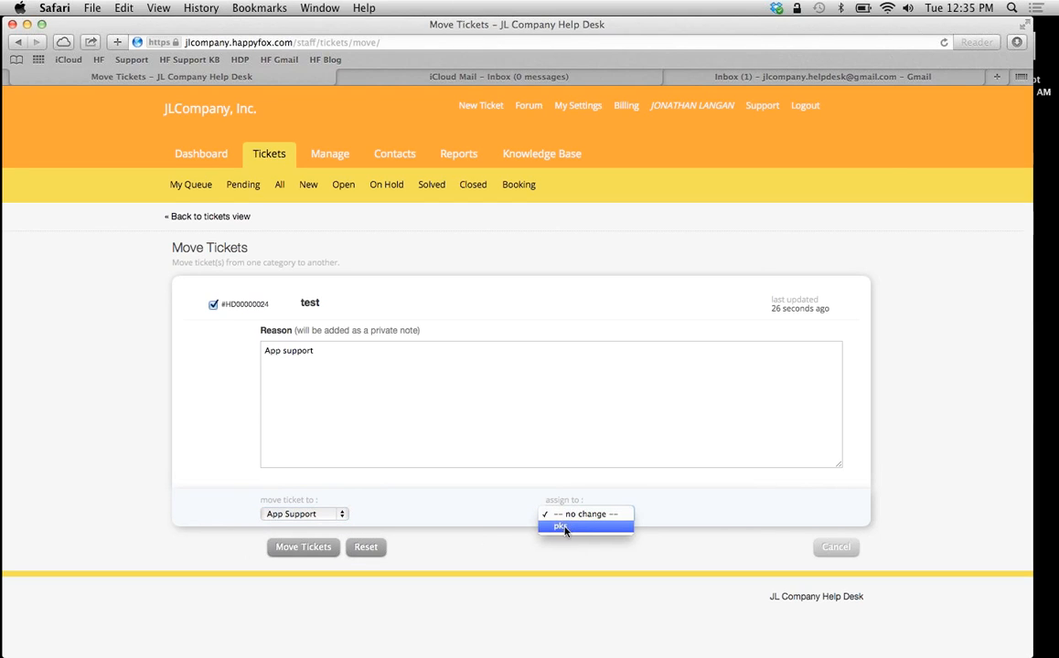
left_click(561, 526)
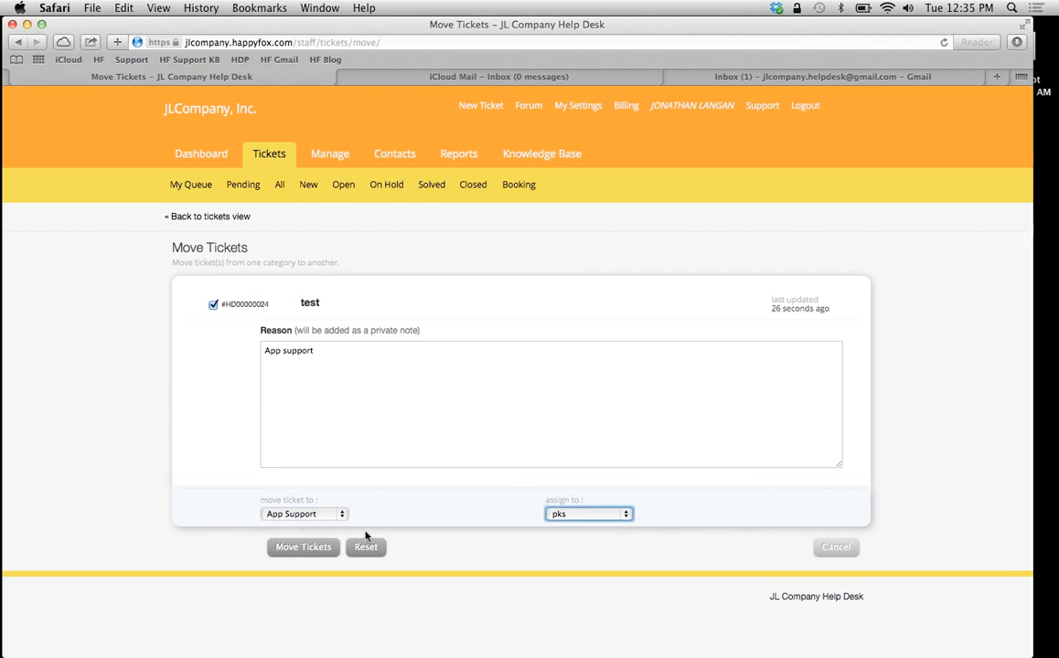
mouse_move(283, 568)
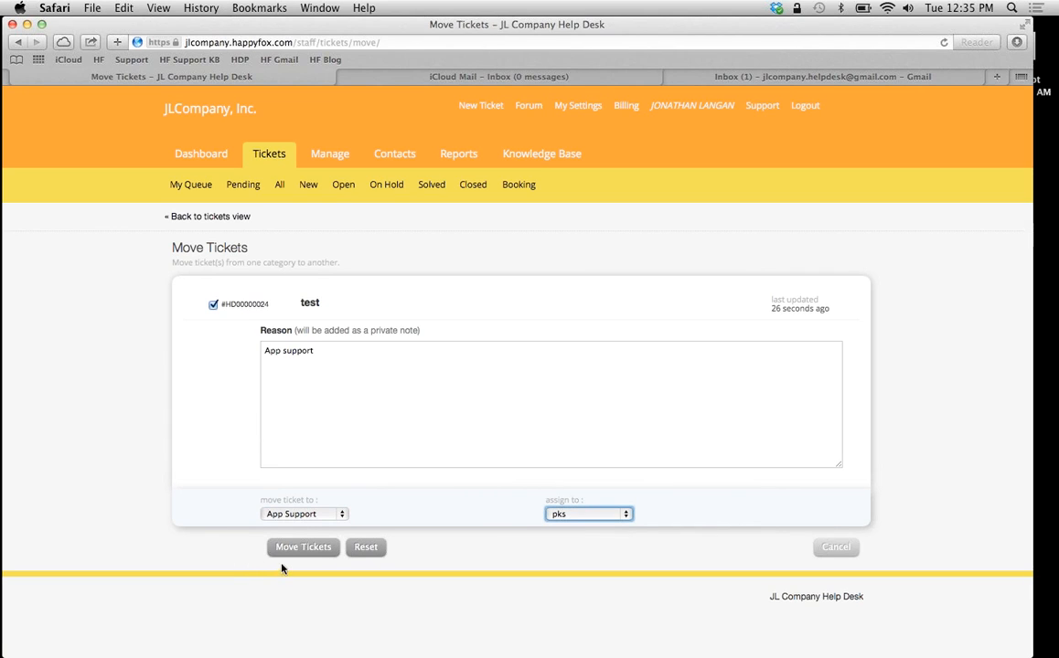
left_click(303, 546)
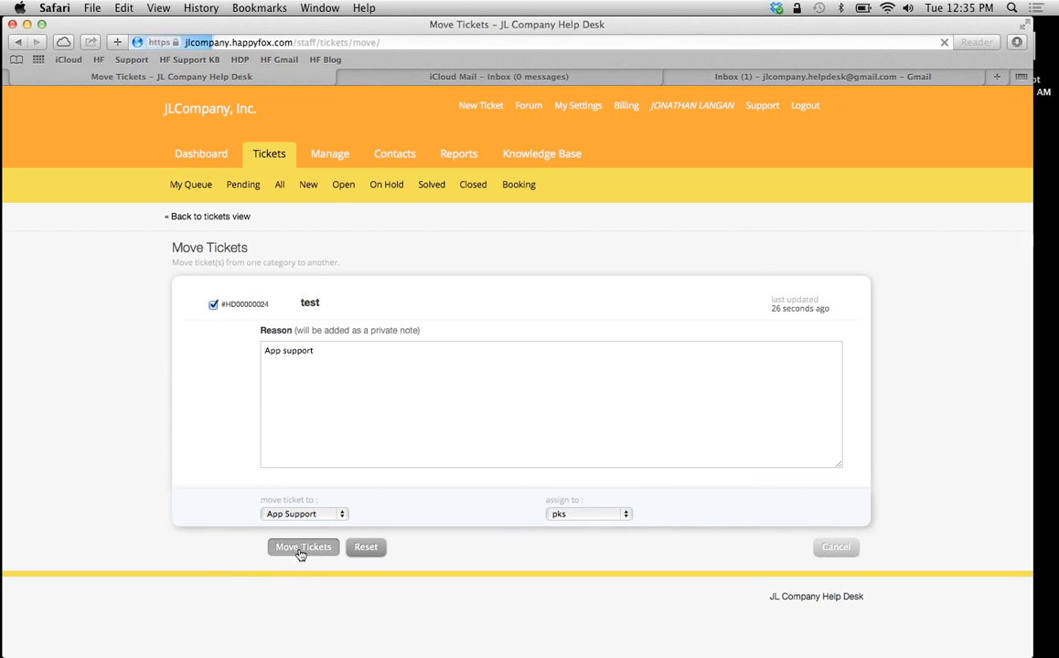
left_click(302, 547)
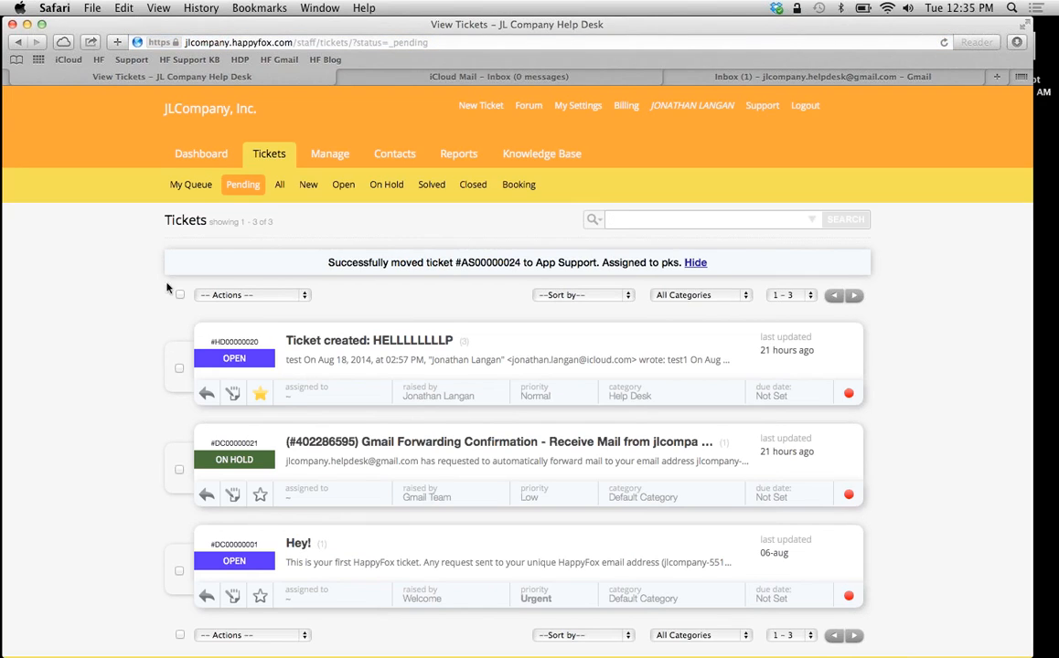
mouse_move(252, 339)
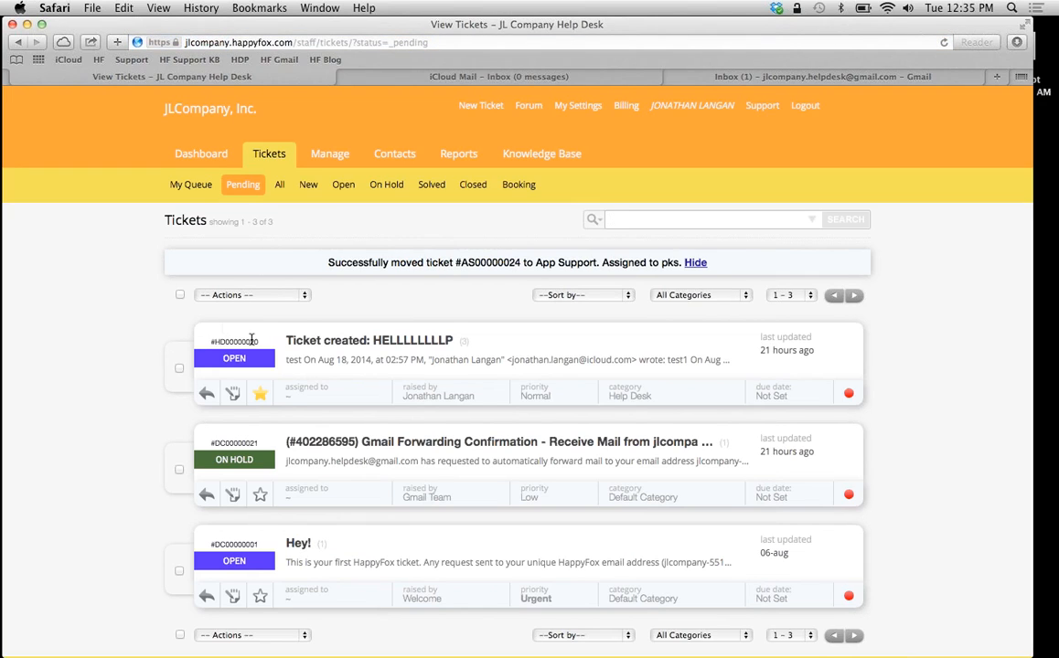
Hide the successful ticket-move confirmation banner.
left_click(695, 262)
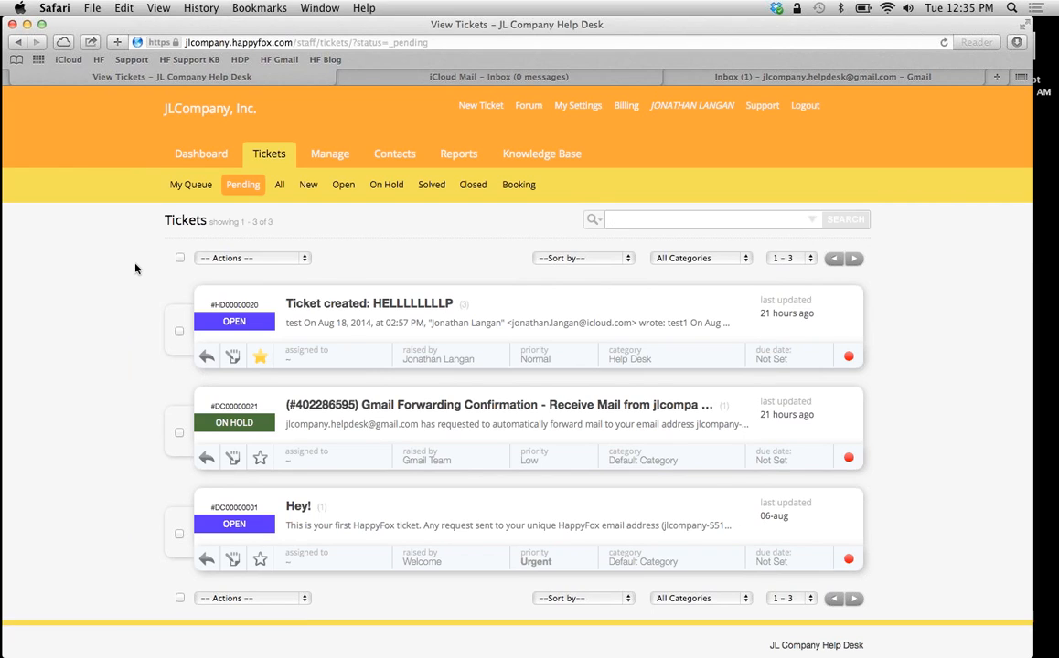
mouse_move(274, 215)
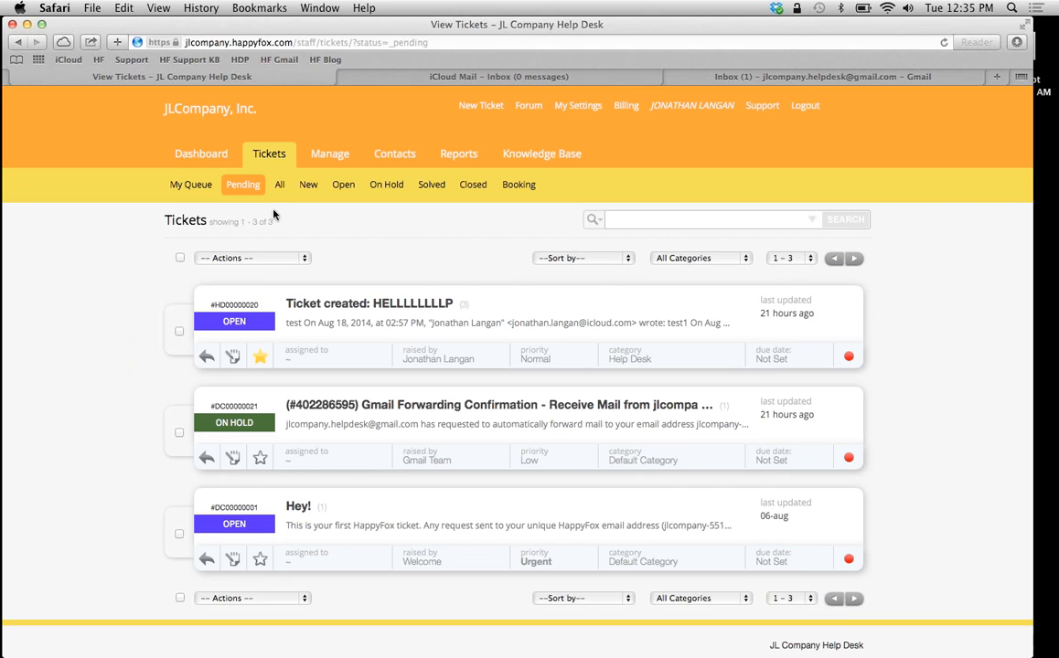
mouse_move(283, 274)
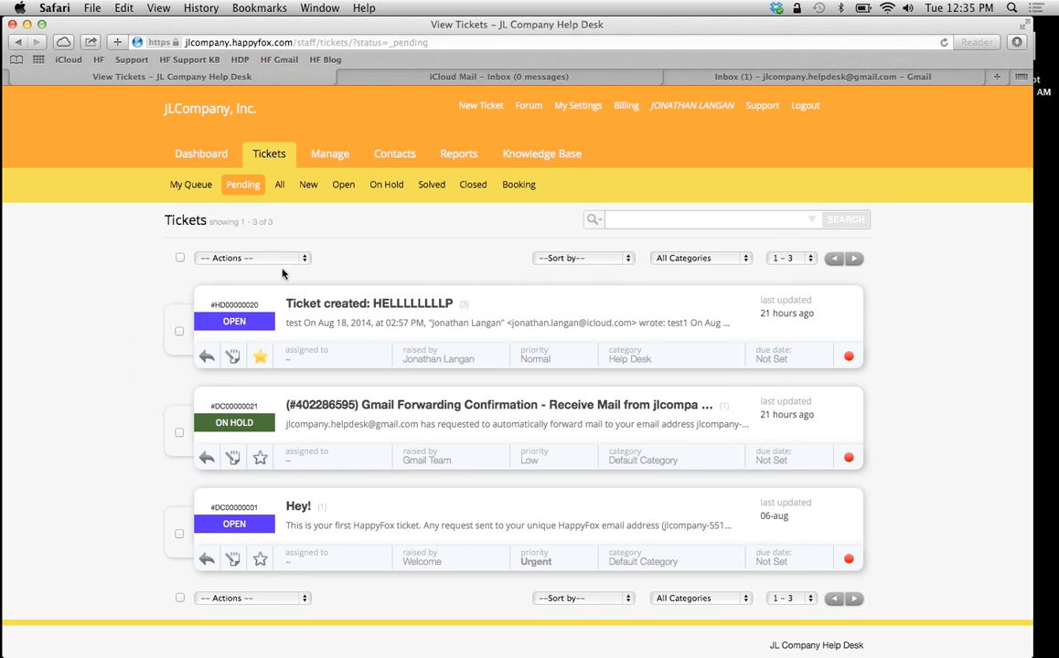
mouse_move(149, 229)
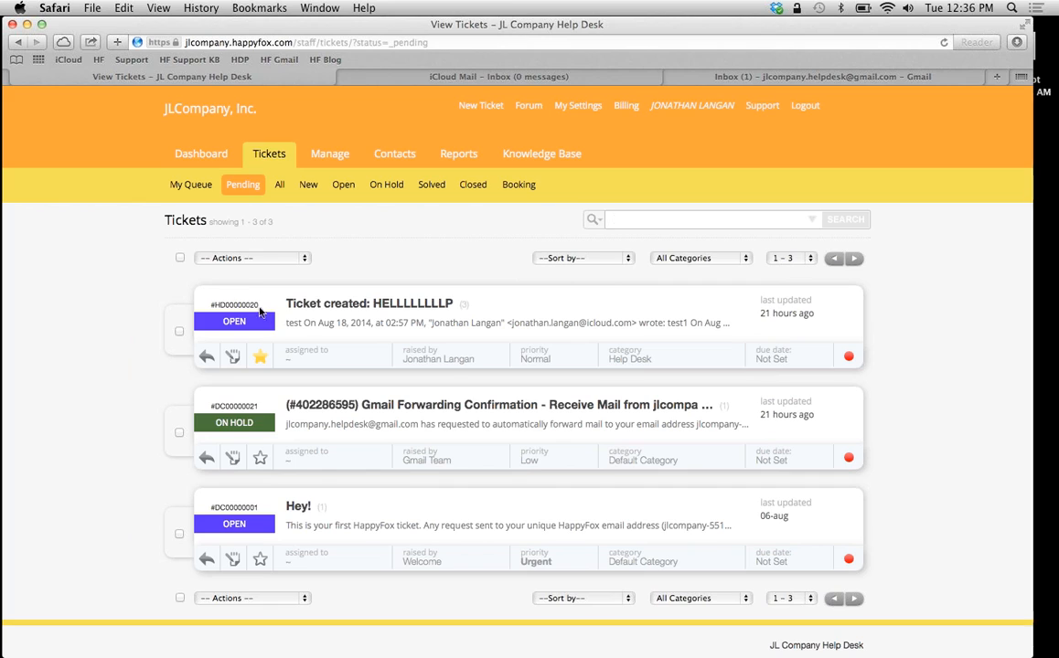
mouse_move(174, 296)
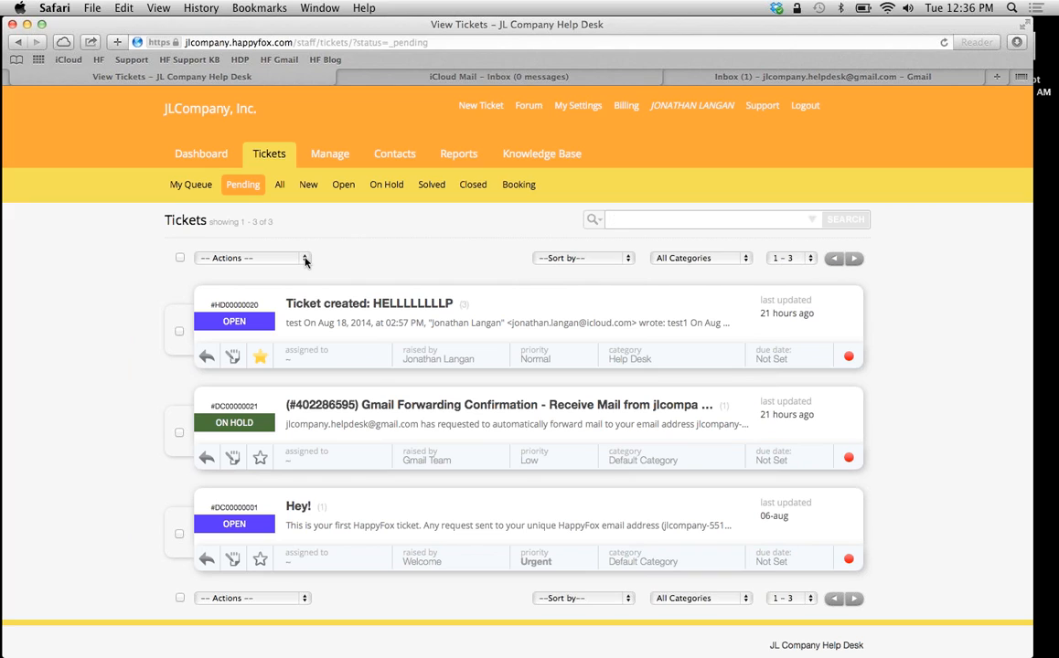
mouse_move(258, 258)
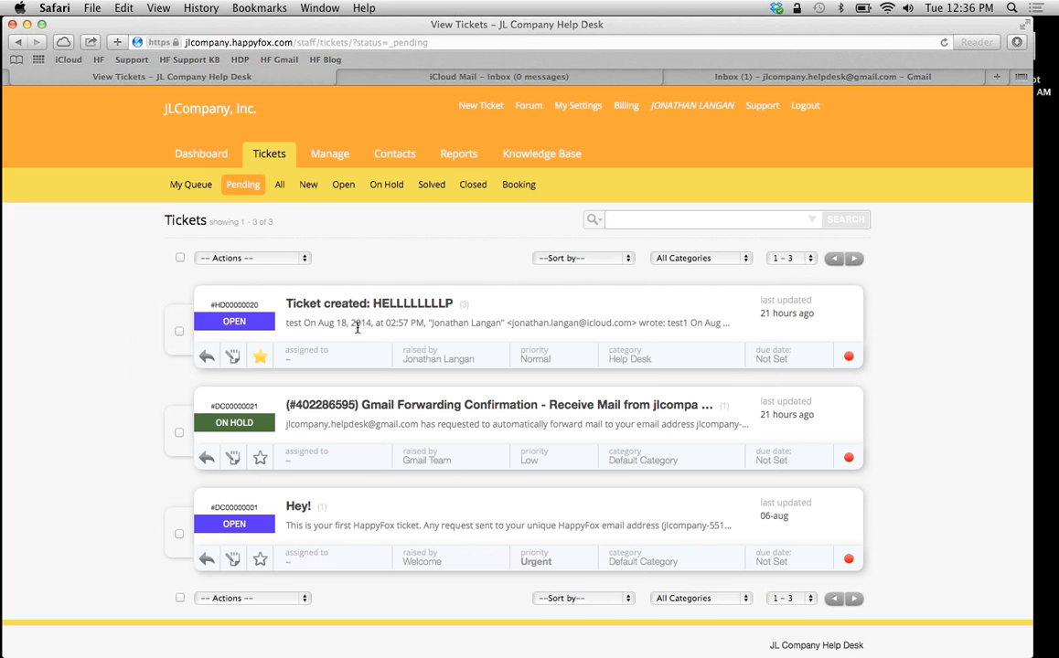
mouse_move(370, 288)
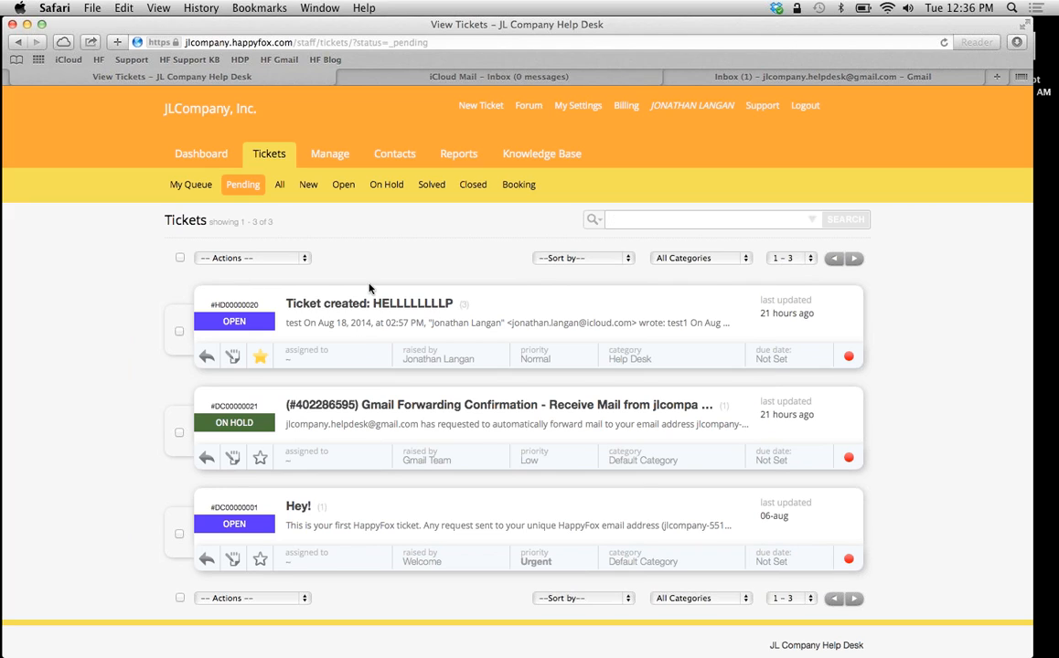
mouse_move(896, 143)
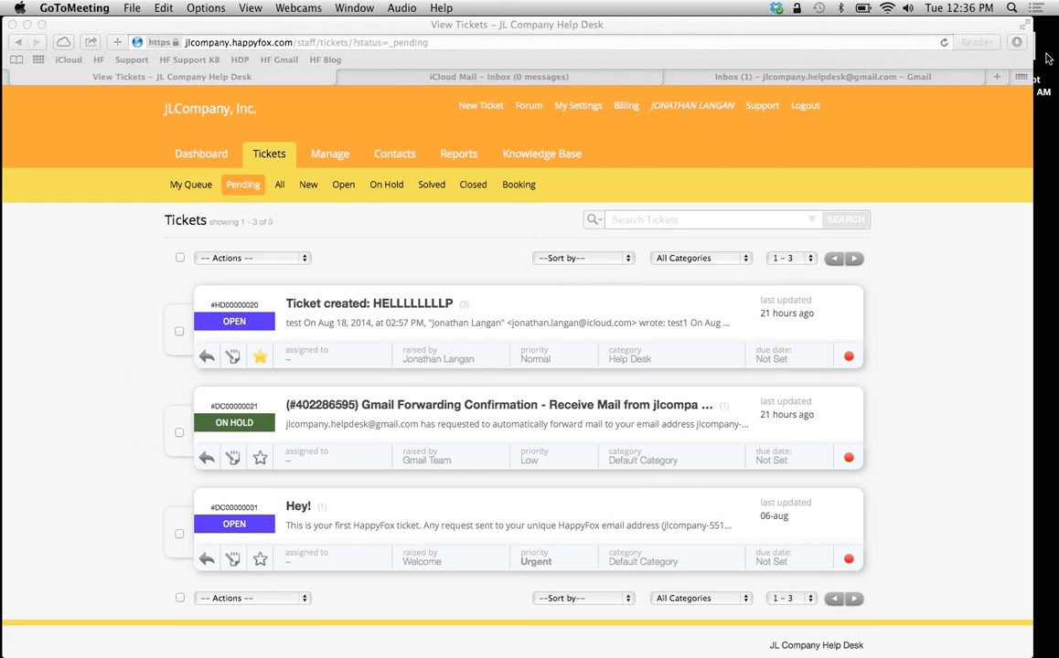
mouse_move(844, 181)
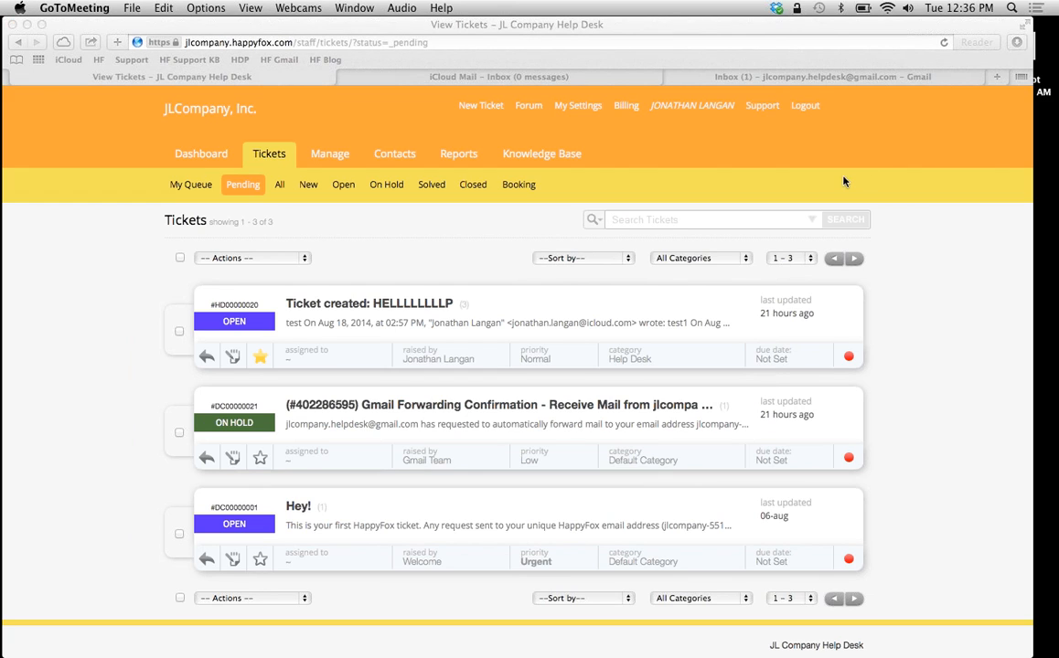